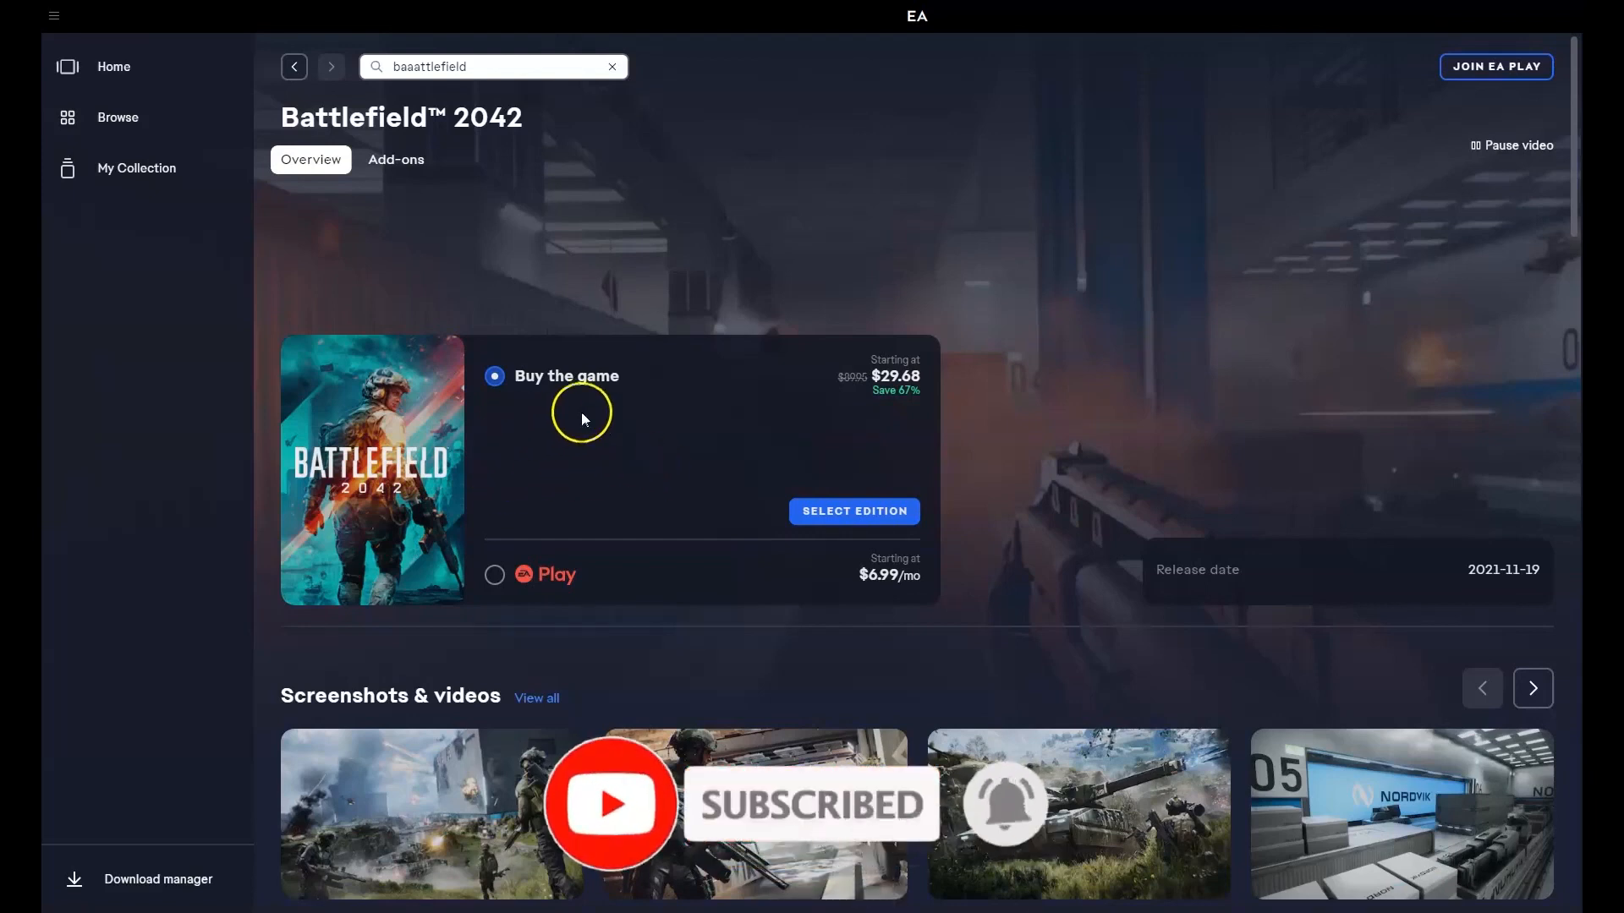
mouse_move(588, 230)
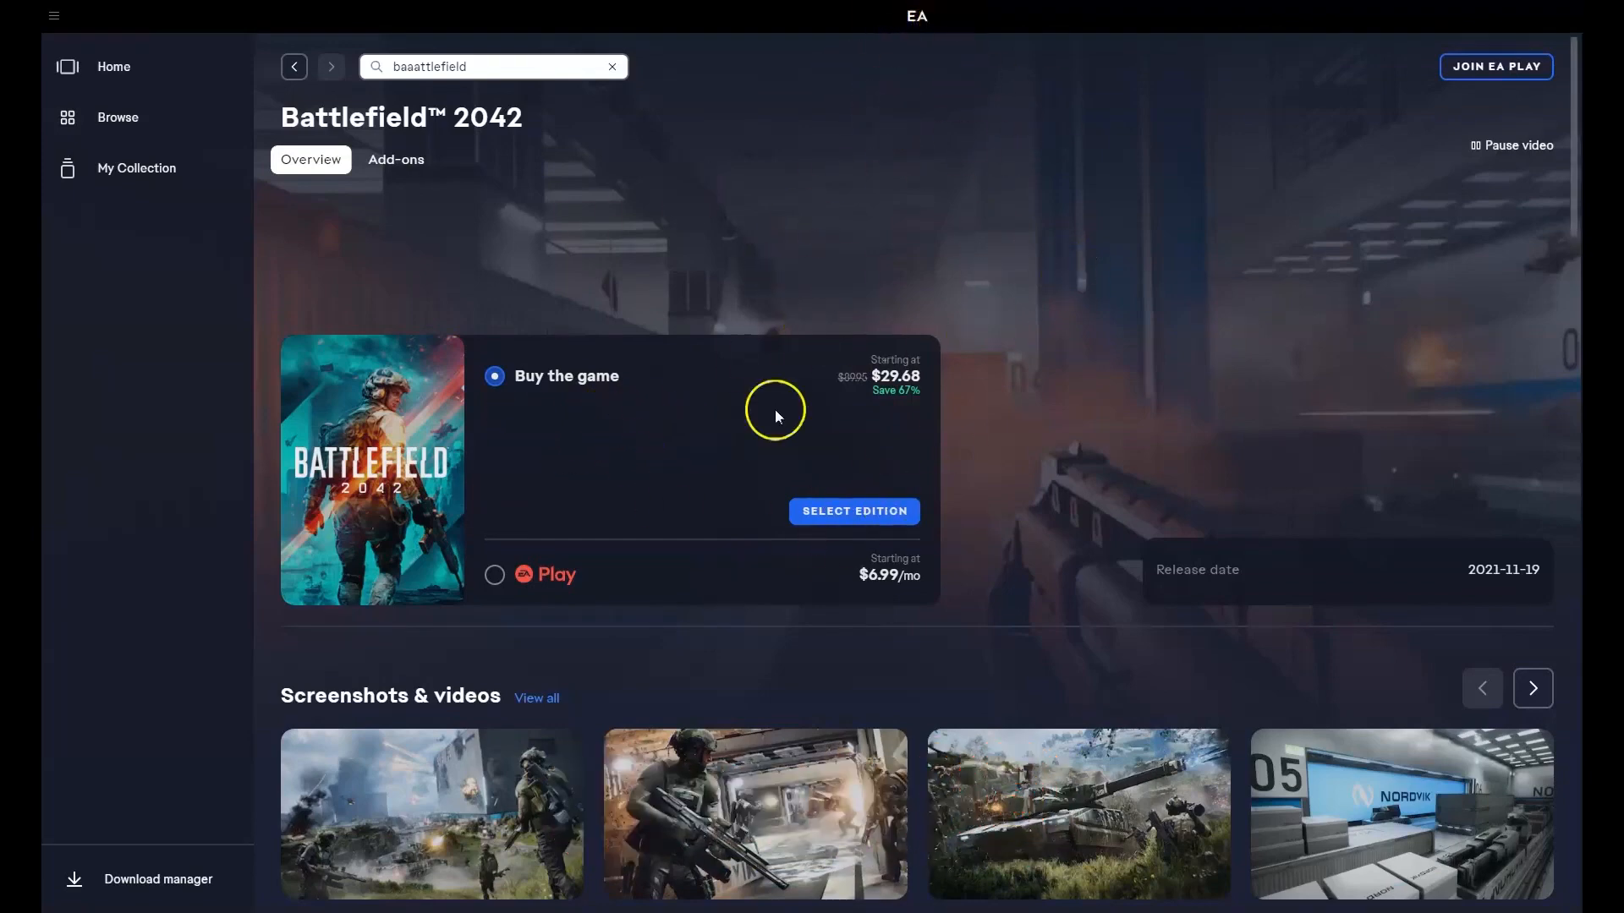
mouse_move(663, 413)
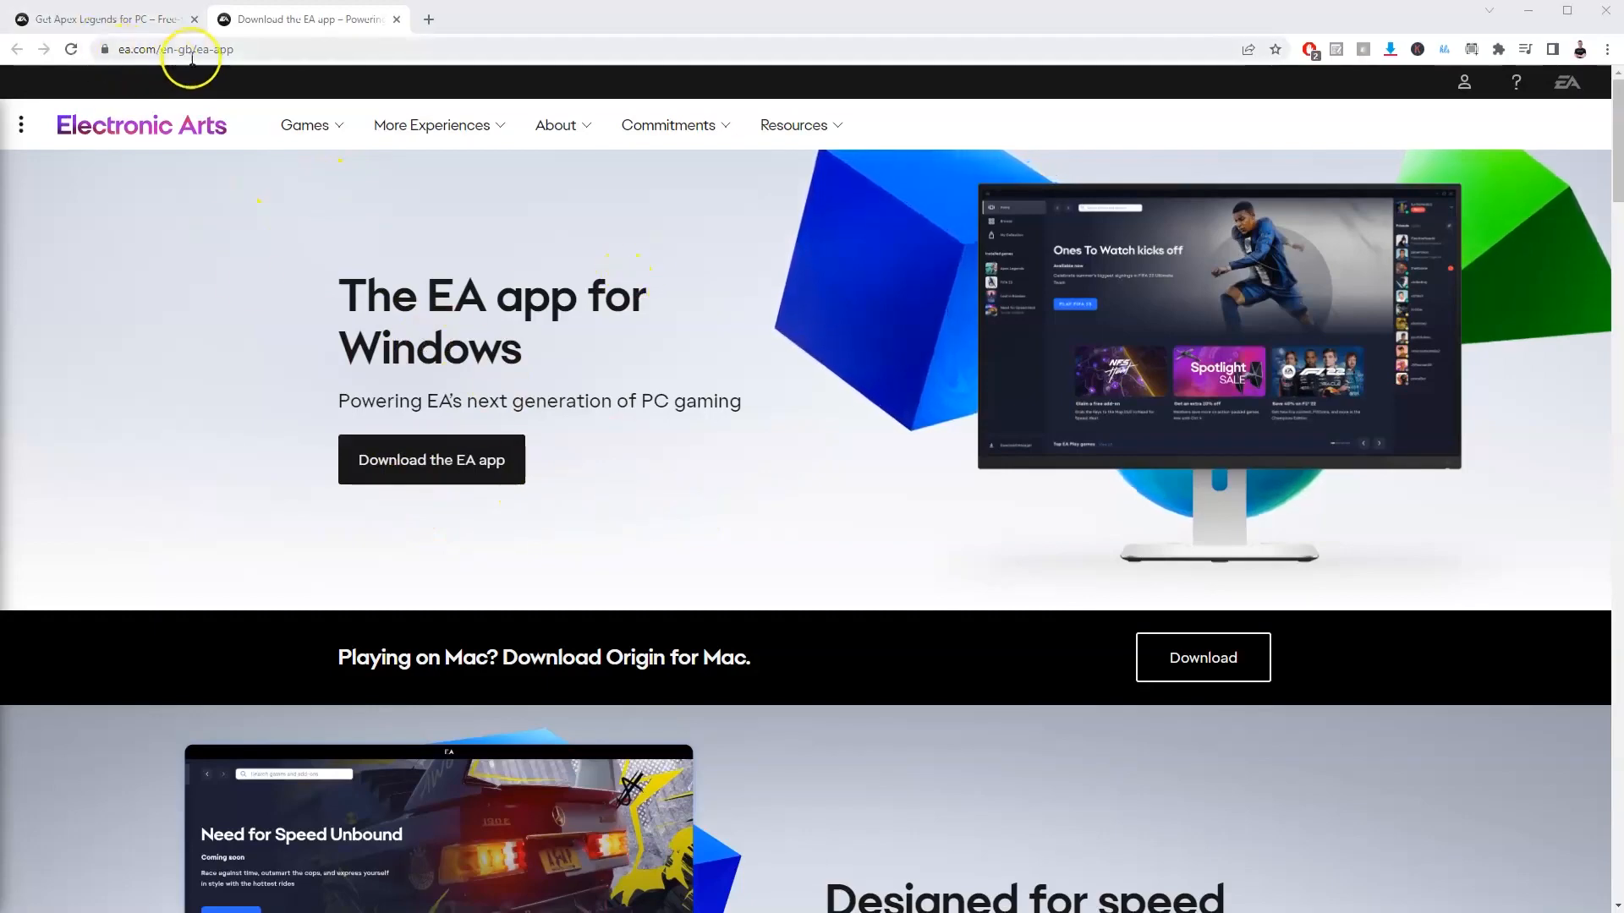
Step: Download EAappInstaller.exe from the EA app for Windows page and keep it despite the warning
left_click(193, 49)
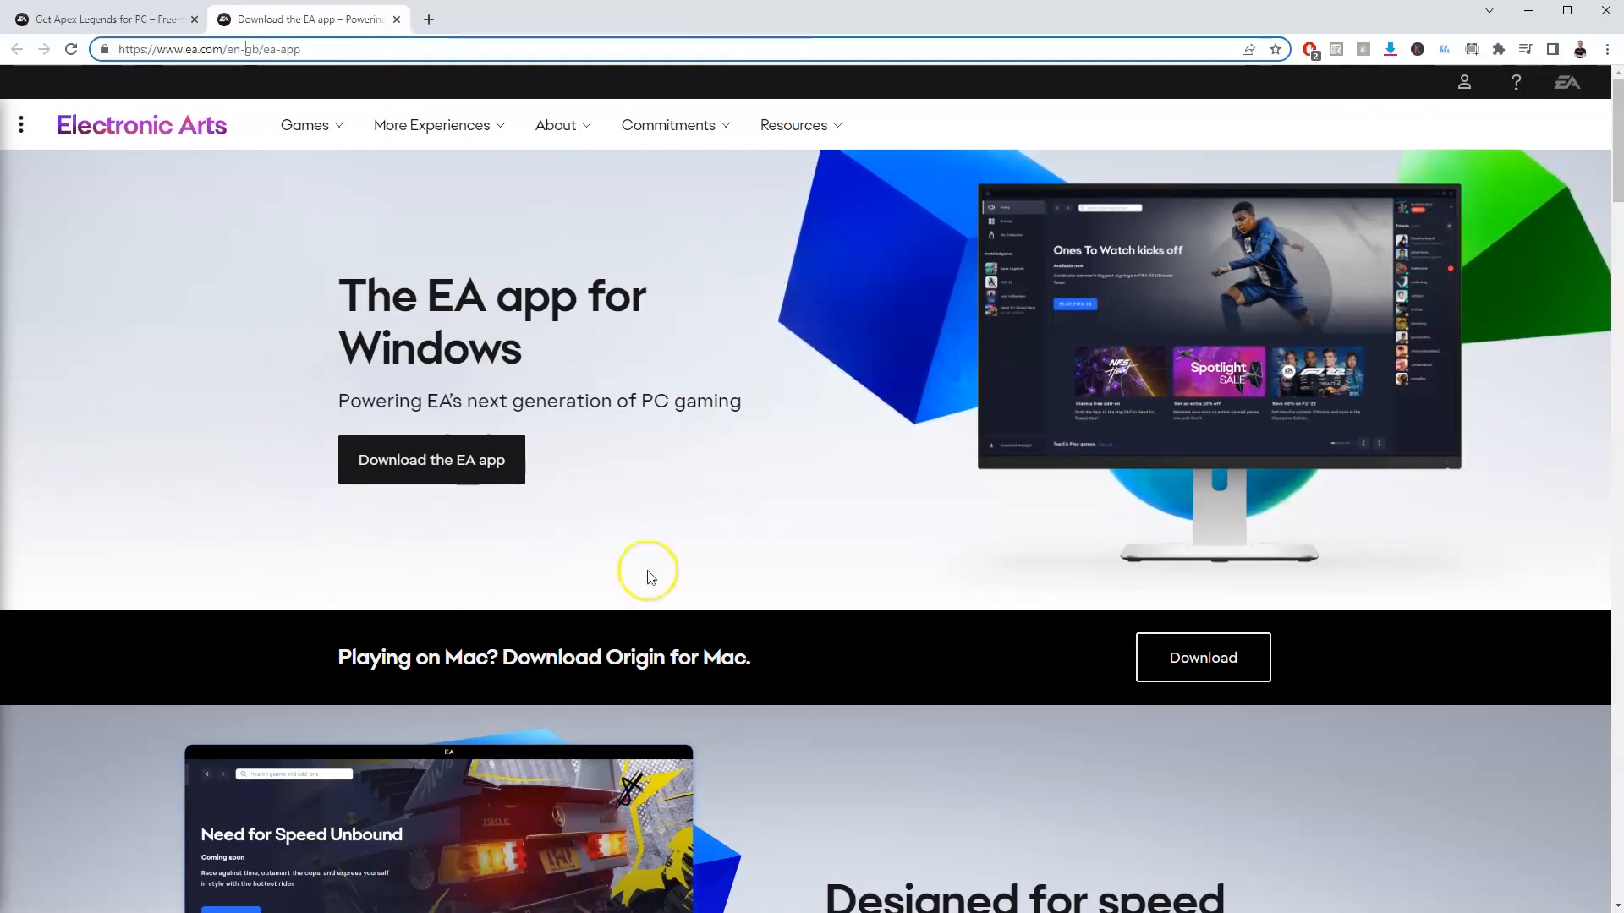
left_click(431, 460)
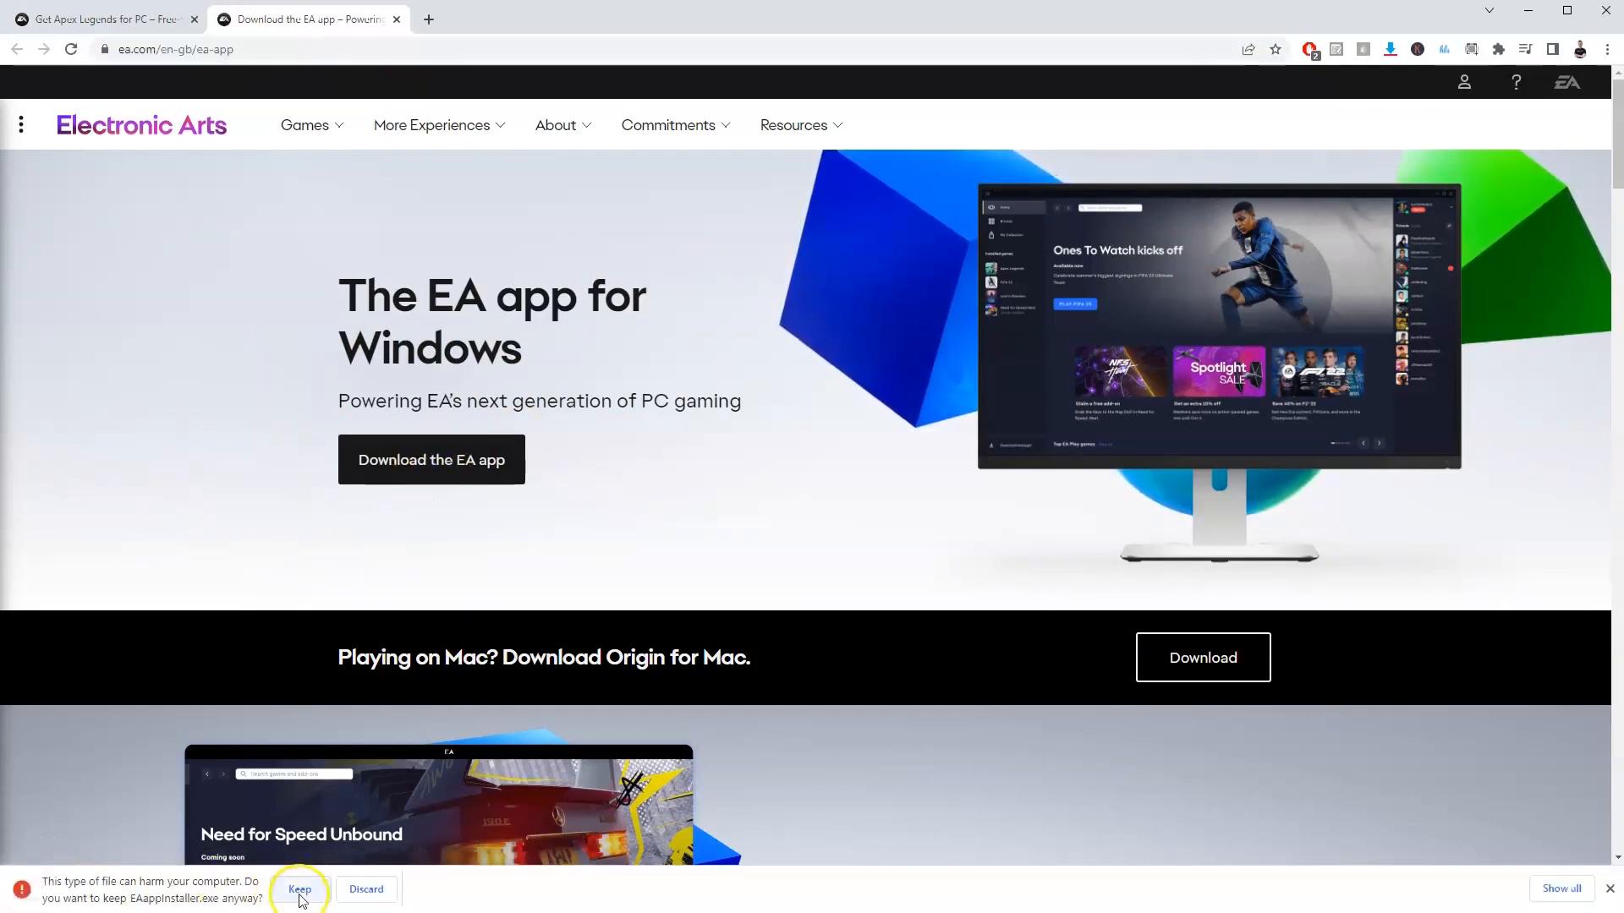
left_click(301, 890)
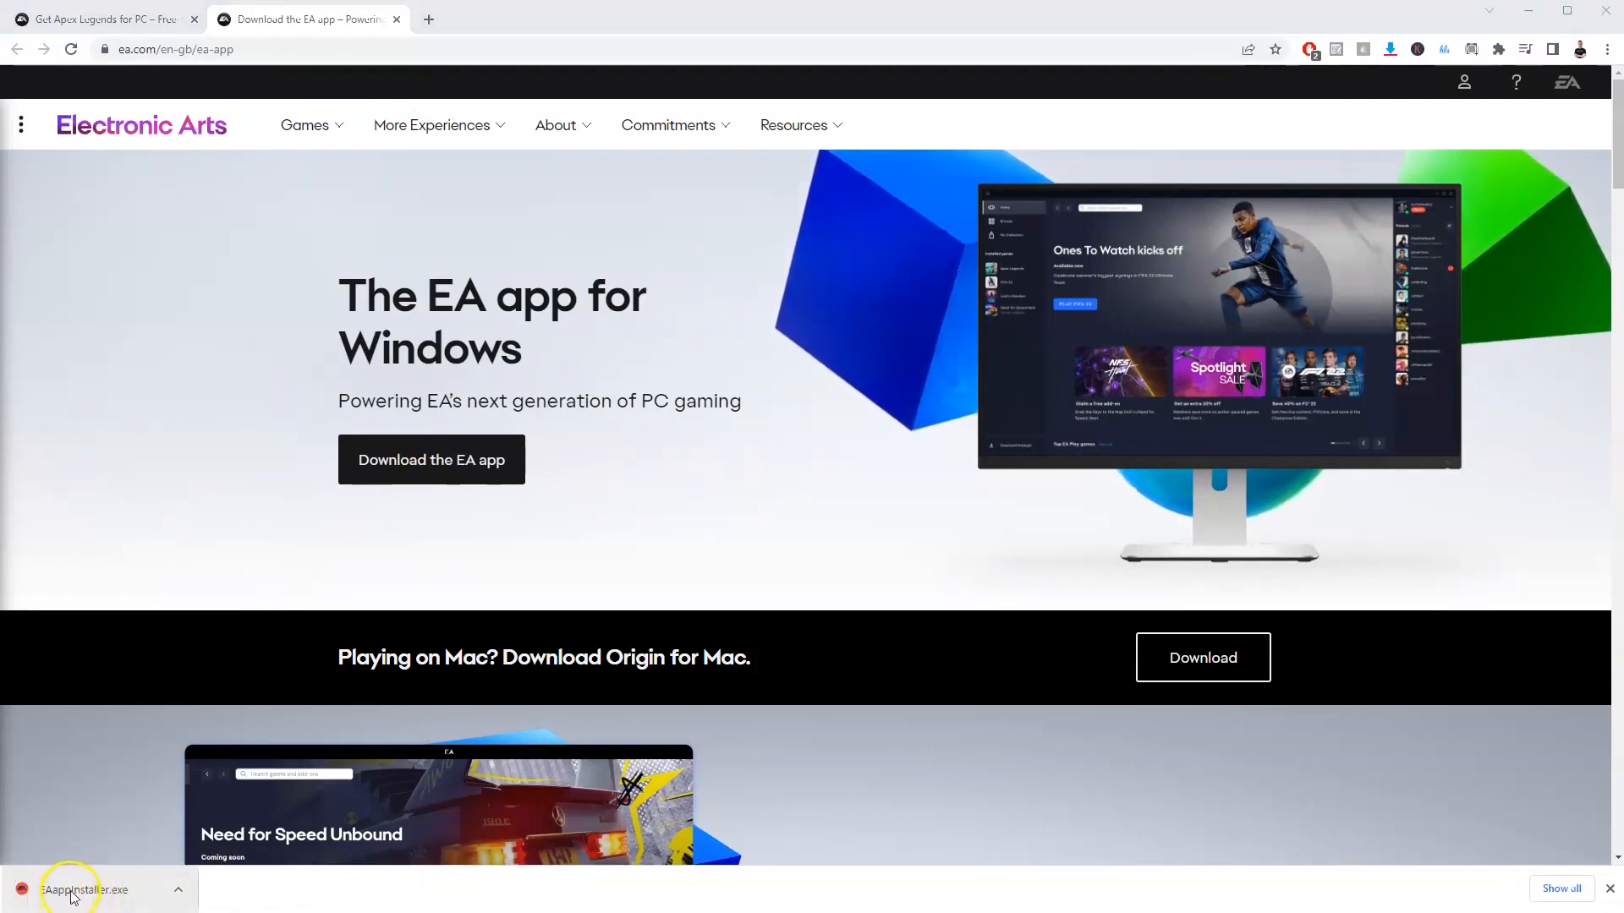
Step: Run EAappInstaller.exe with Customize Setup, keeping 'Create desktop shortcut', and start installing
left_click(84, 889)
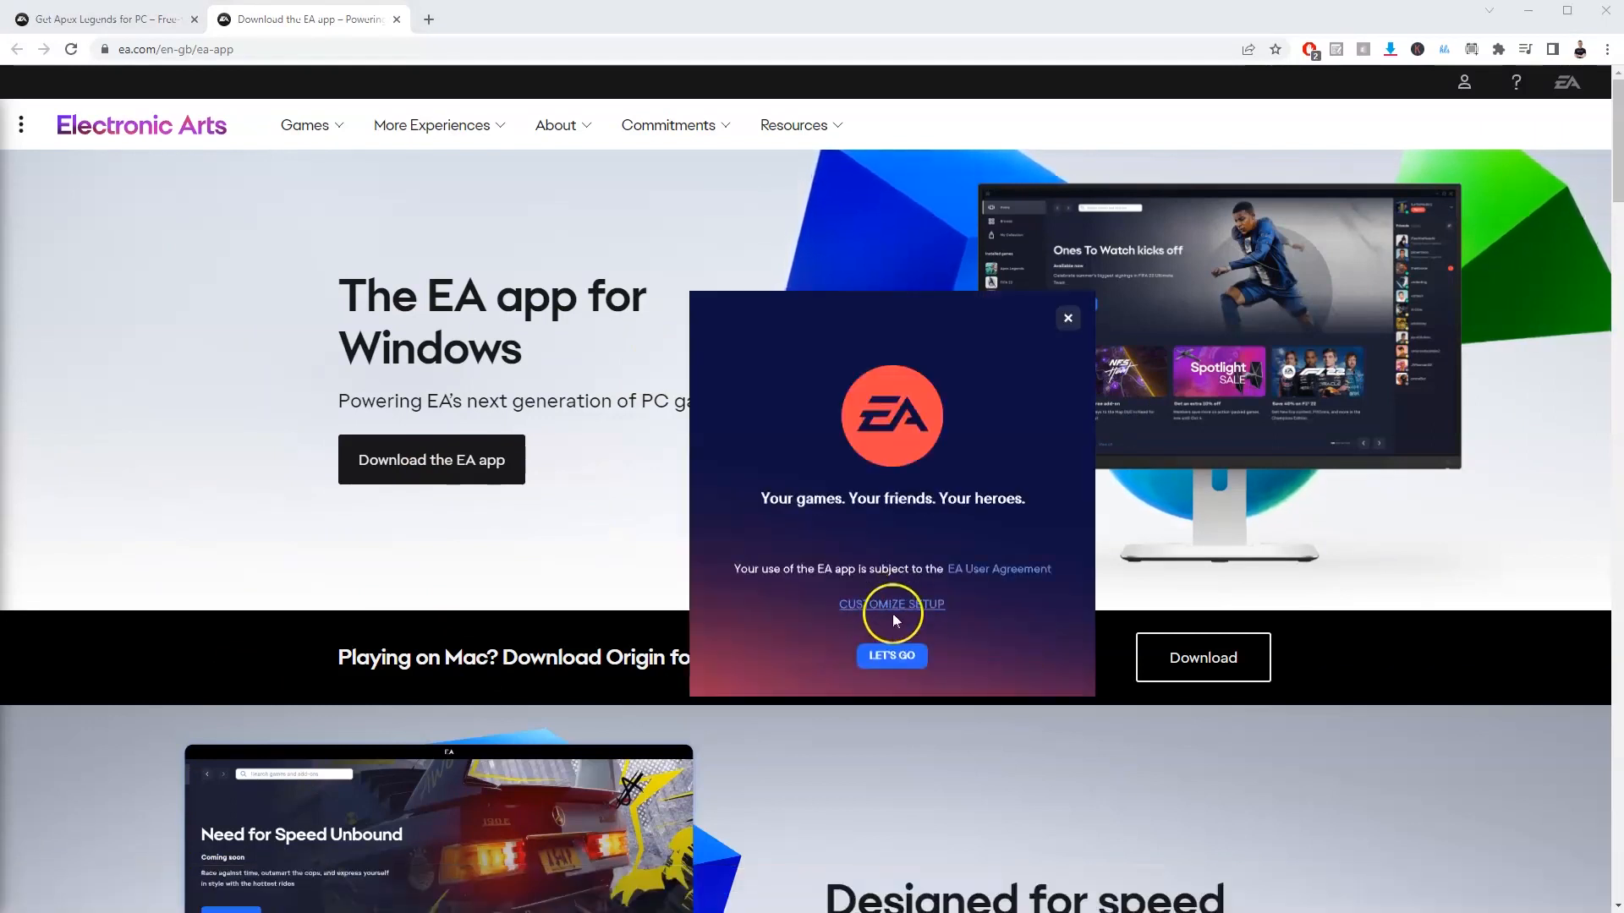
left_click(893, 604)
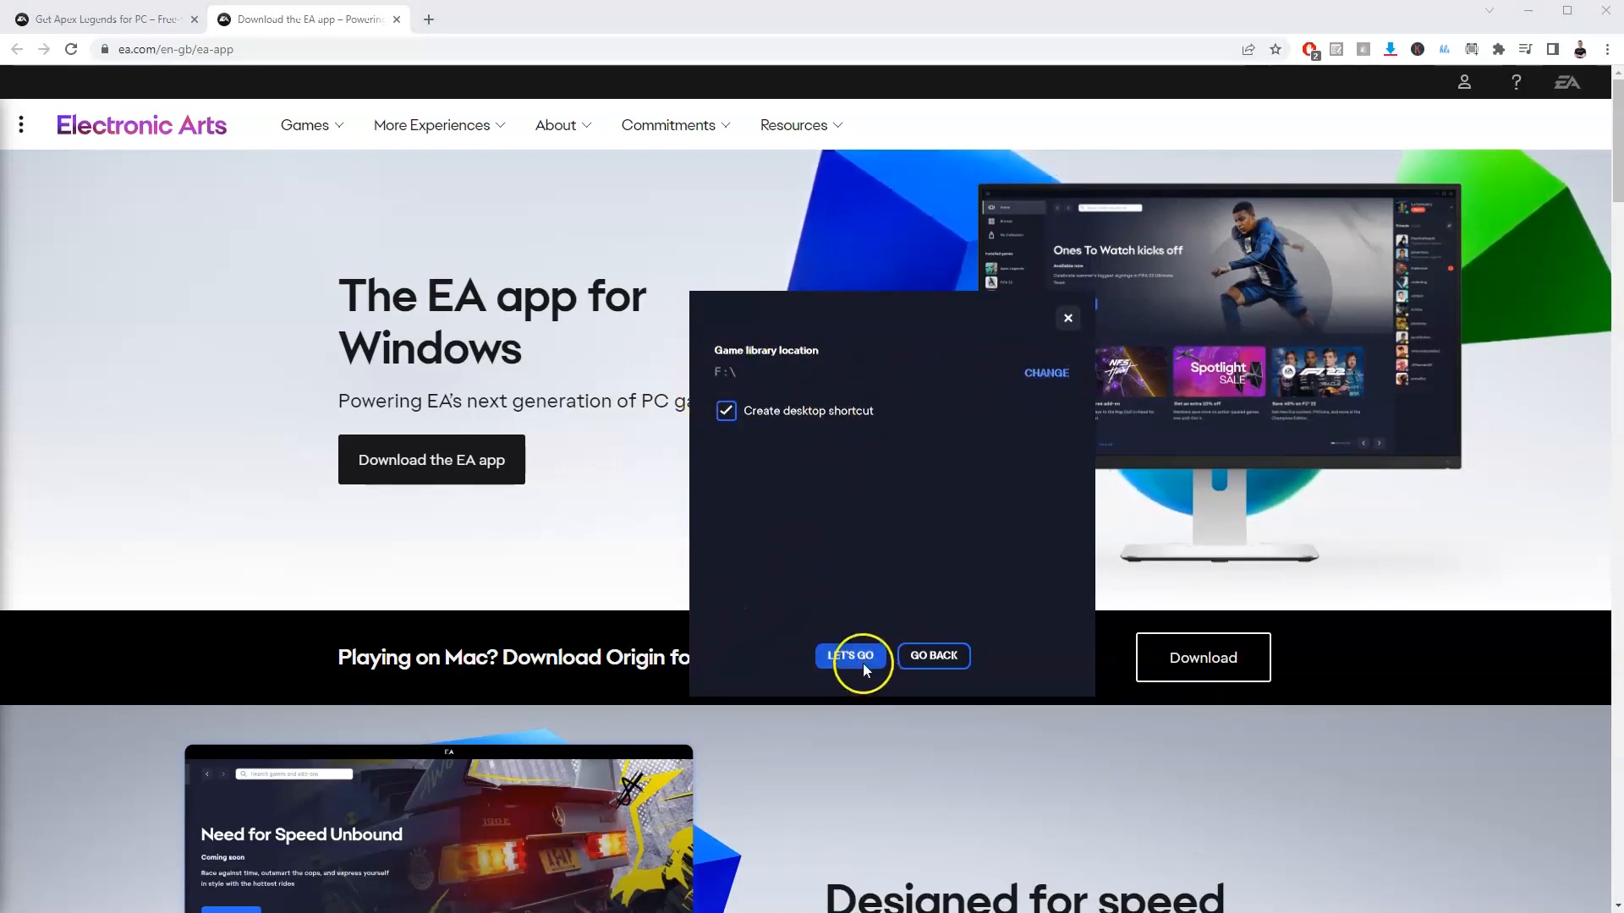
left_click(849, 656)
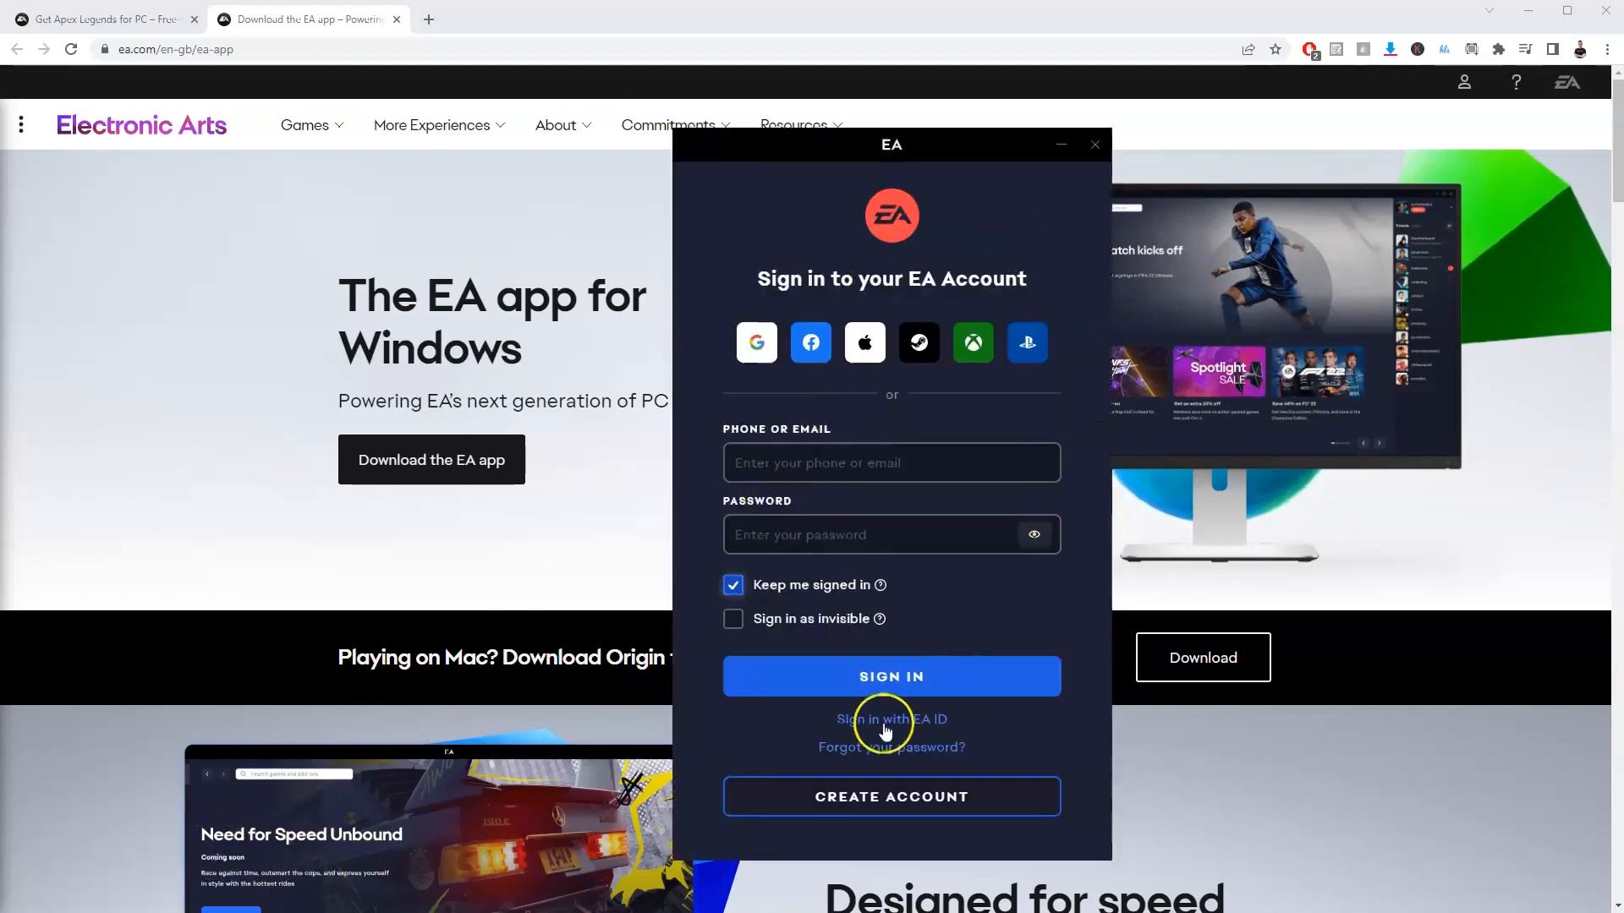
mouse_move(836, 419)
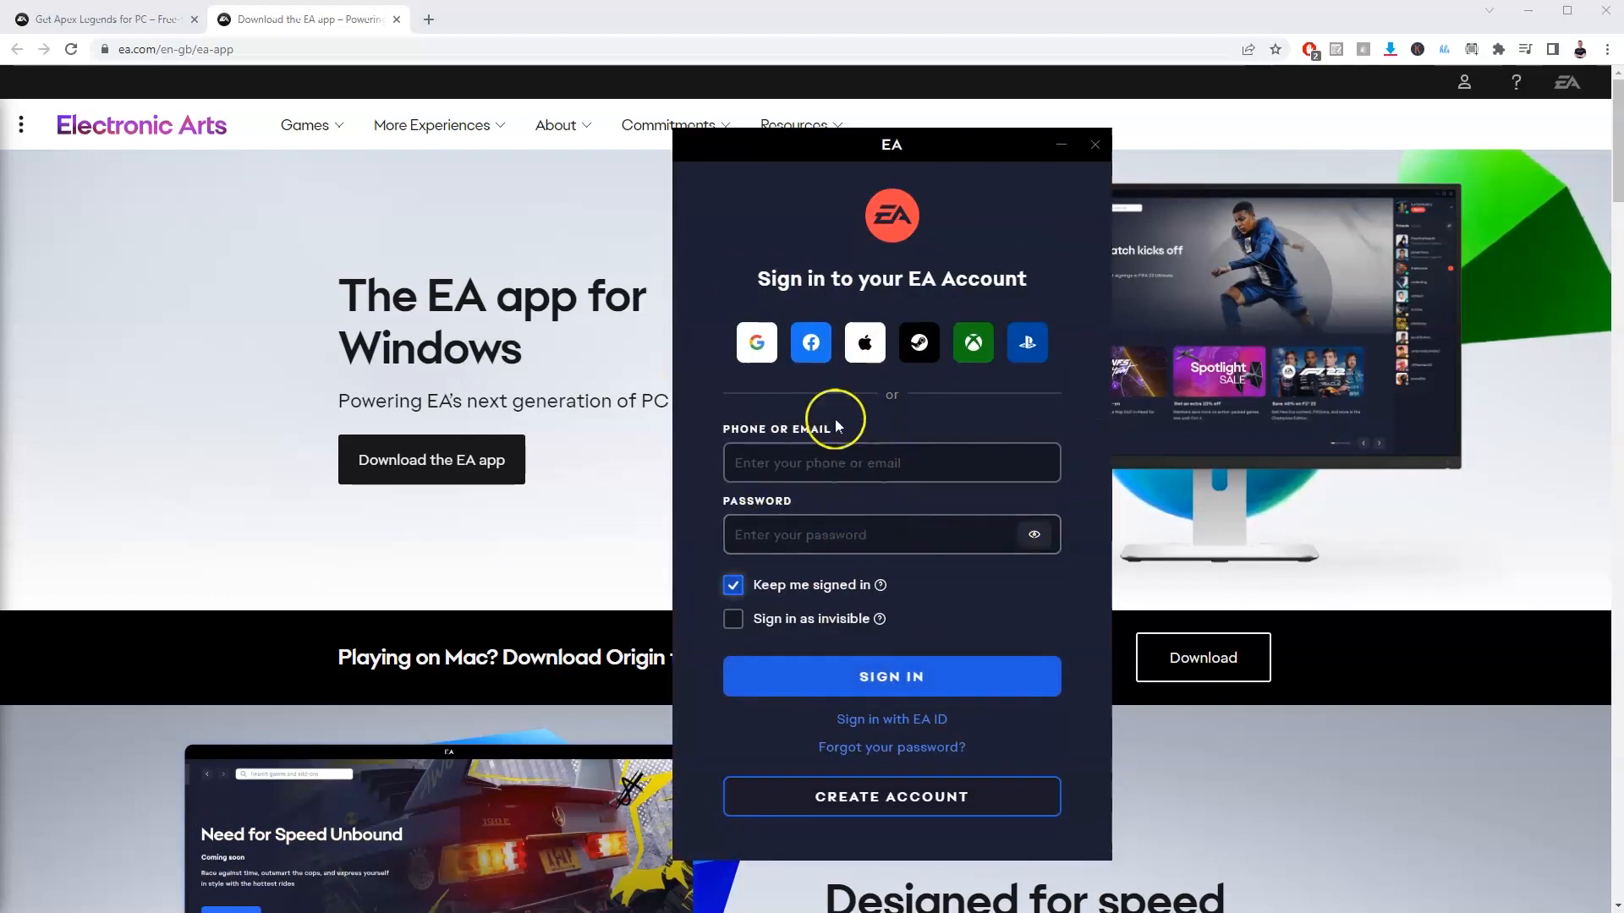
mouse_move(885, 372)
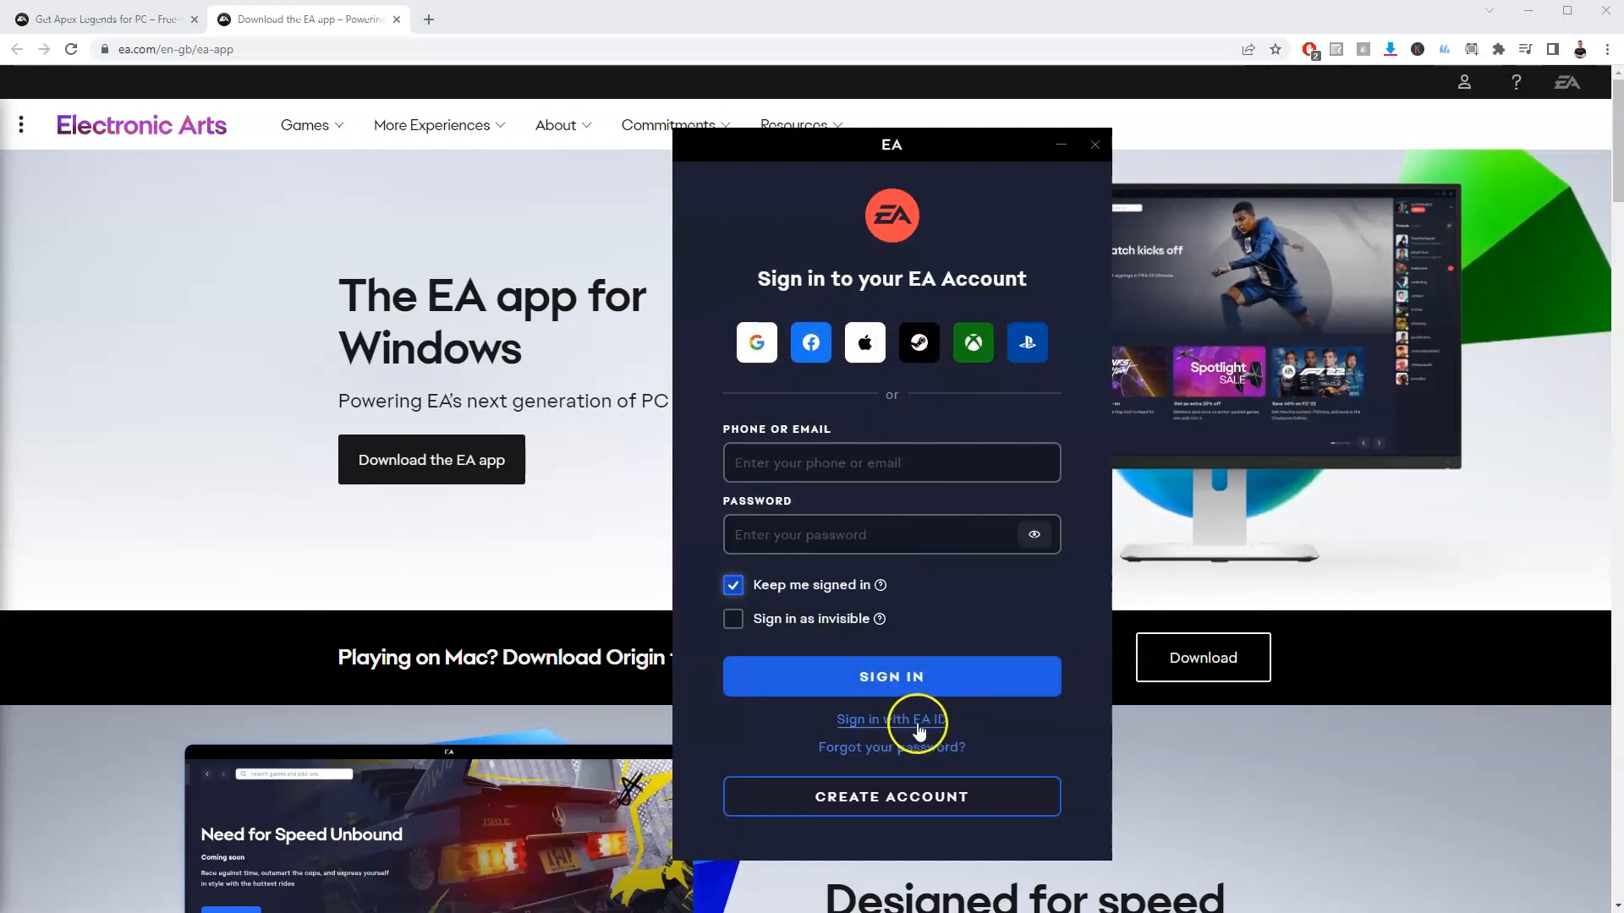
mouse_move(906, 438)
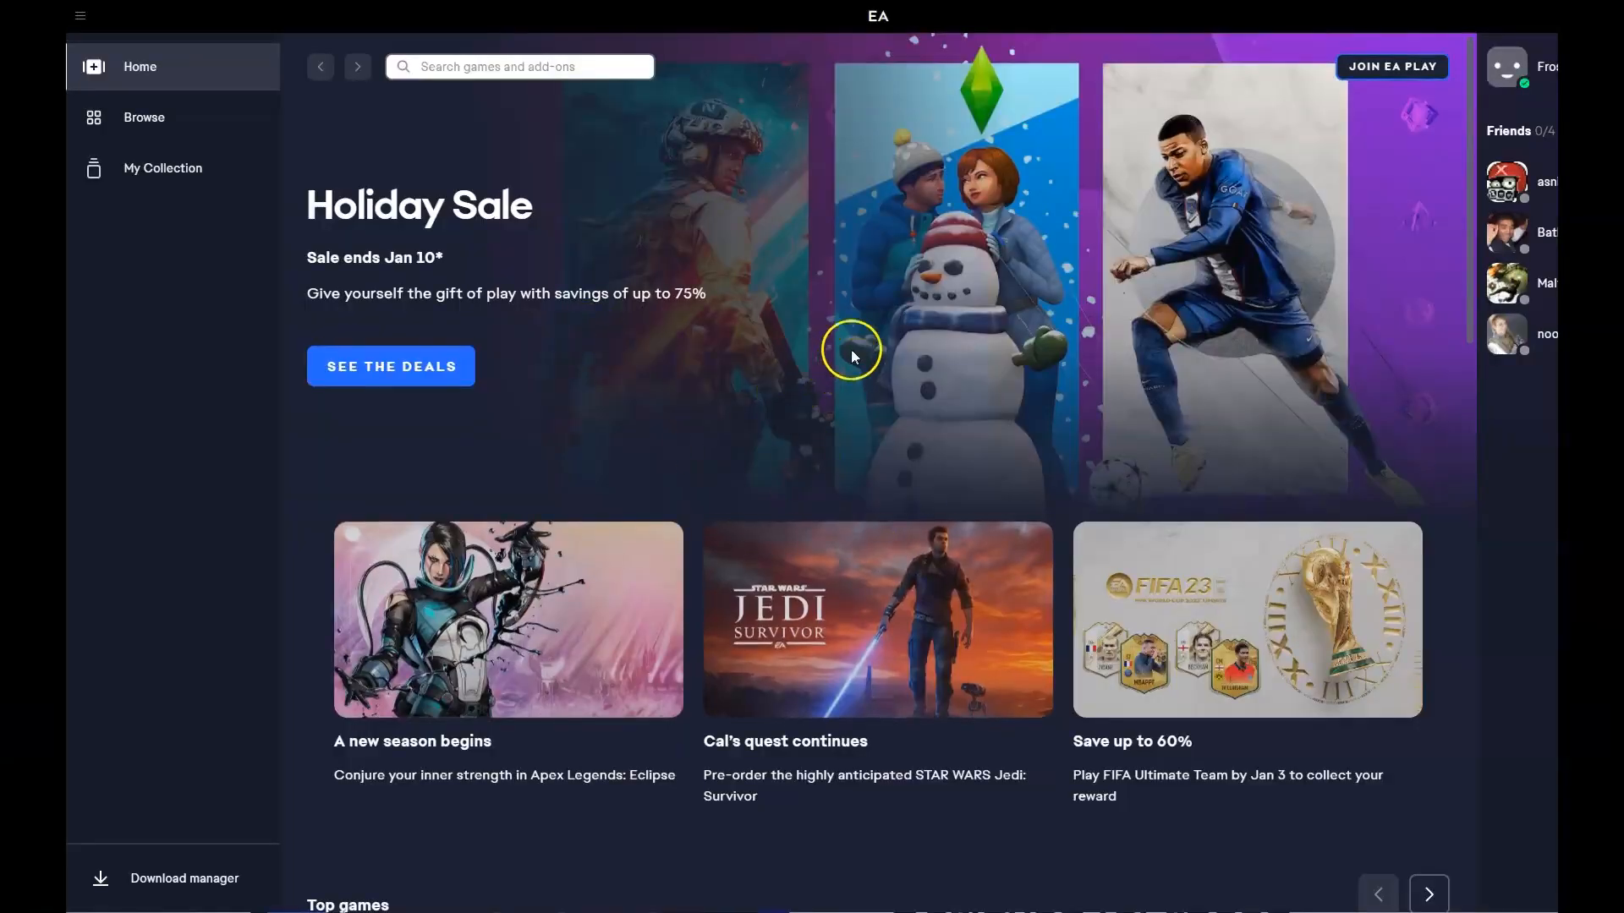
Step: Return from the Battlefield 2042 store page to the EA app home page with the Holiday Sale
scroll("down", 3)
type("baaattlefield")
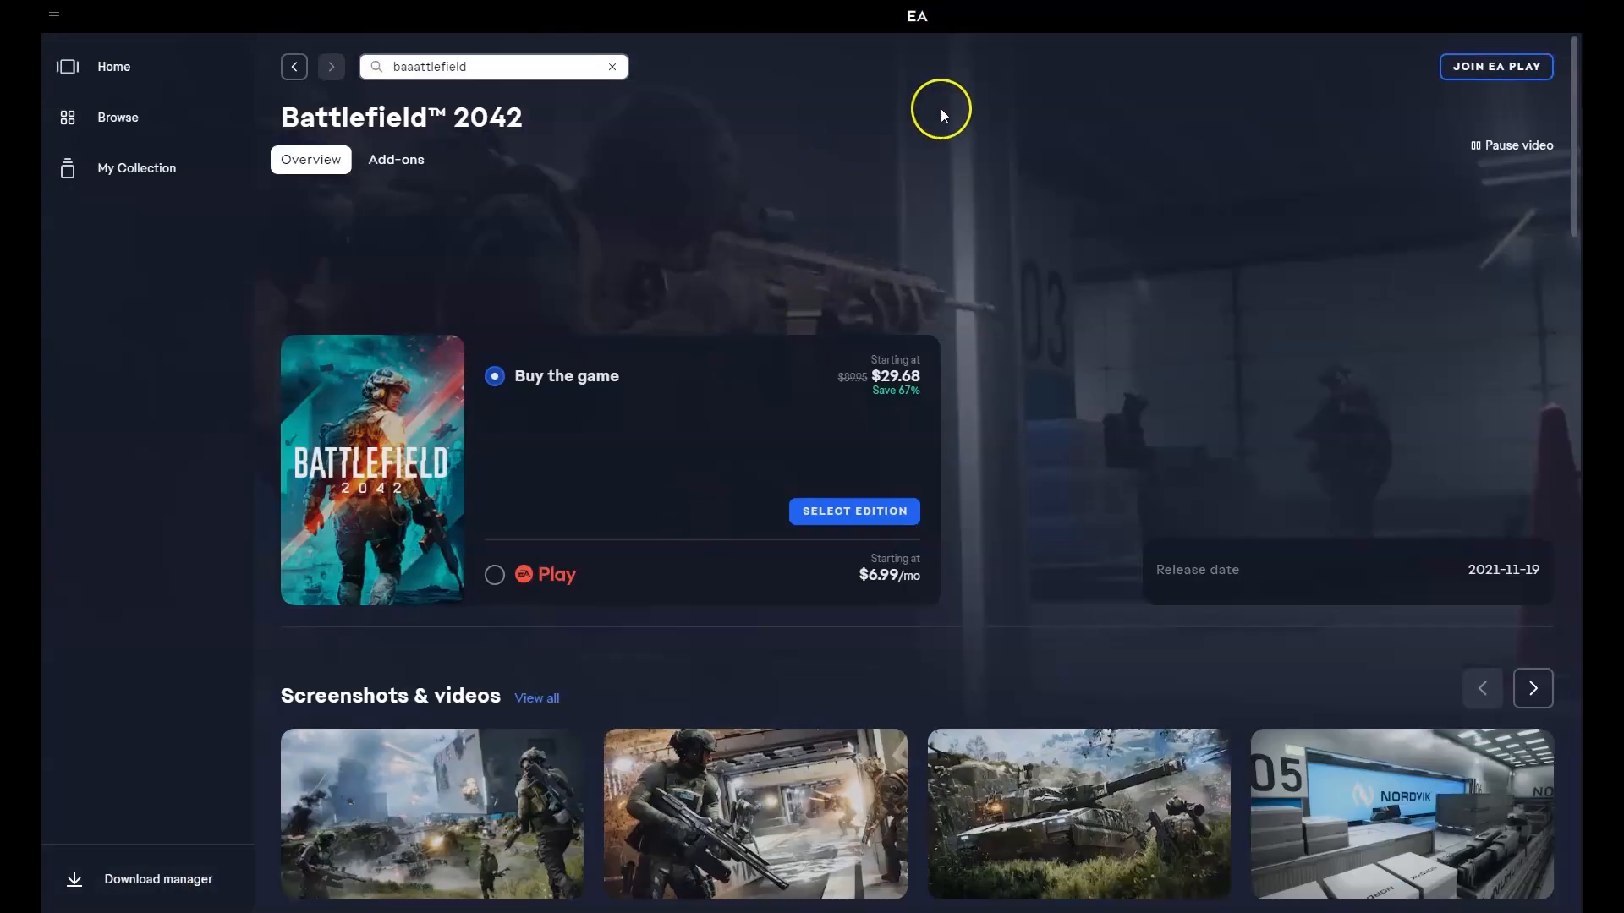
mouse_move(159, 149)
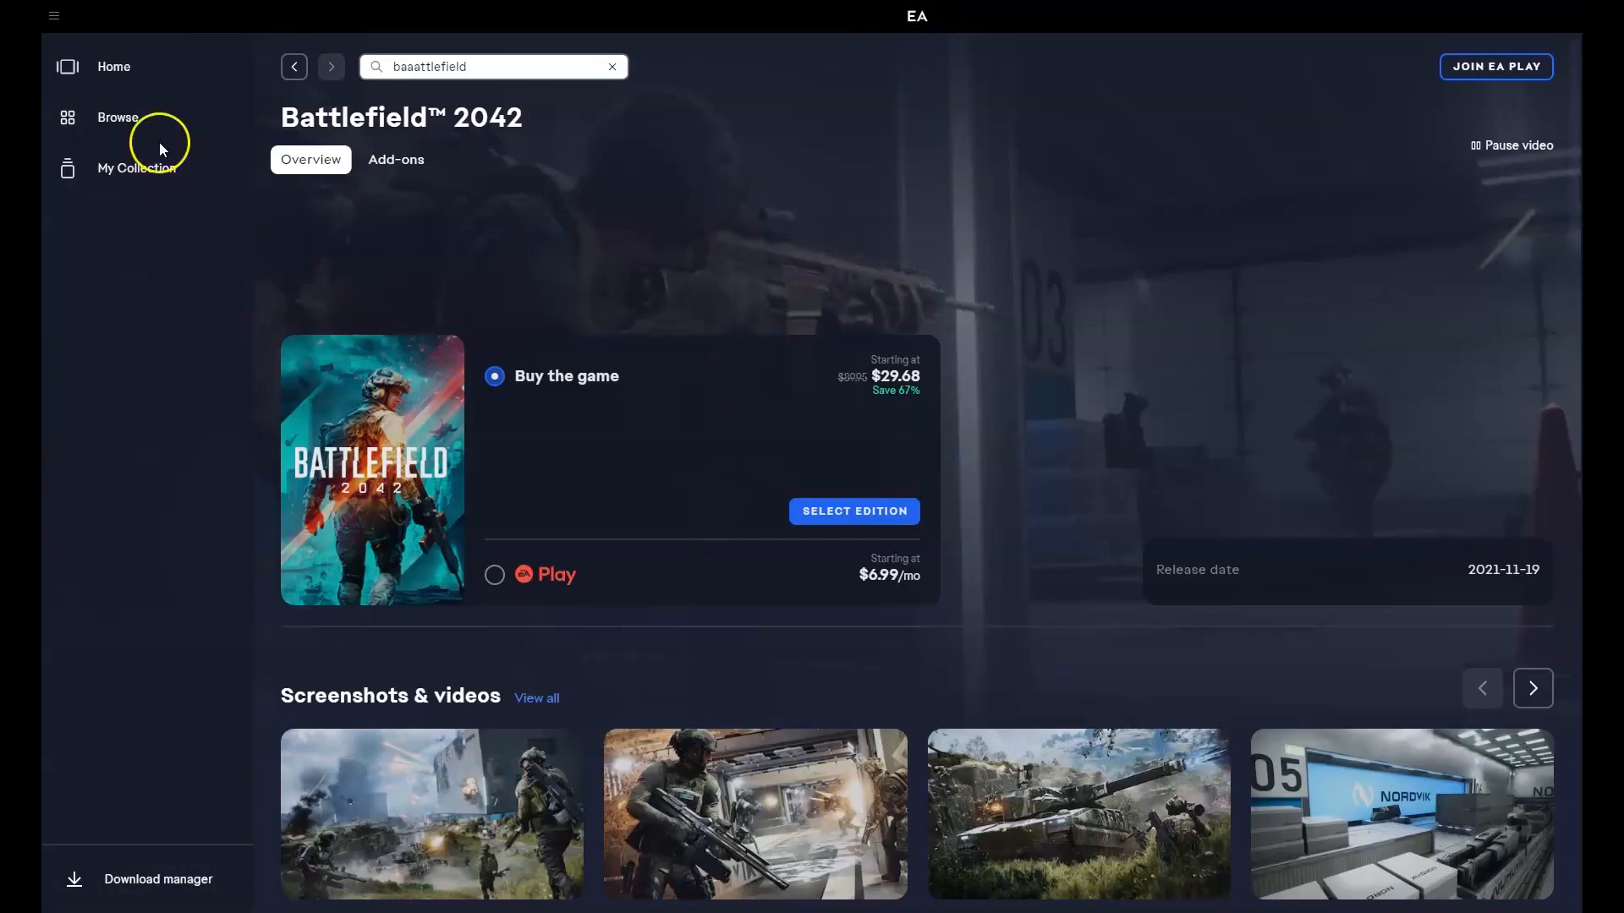
left_click(114, 67)
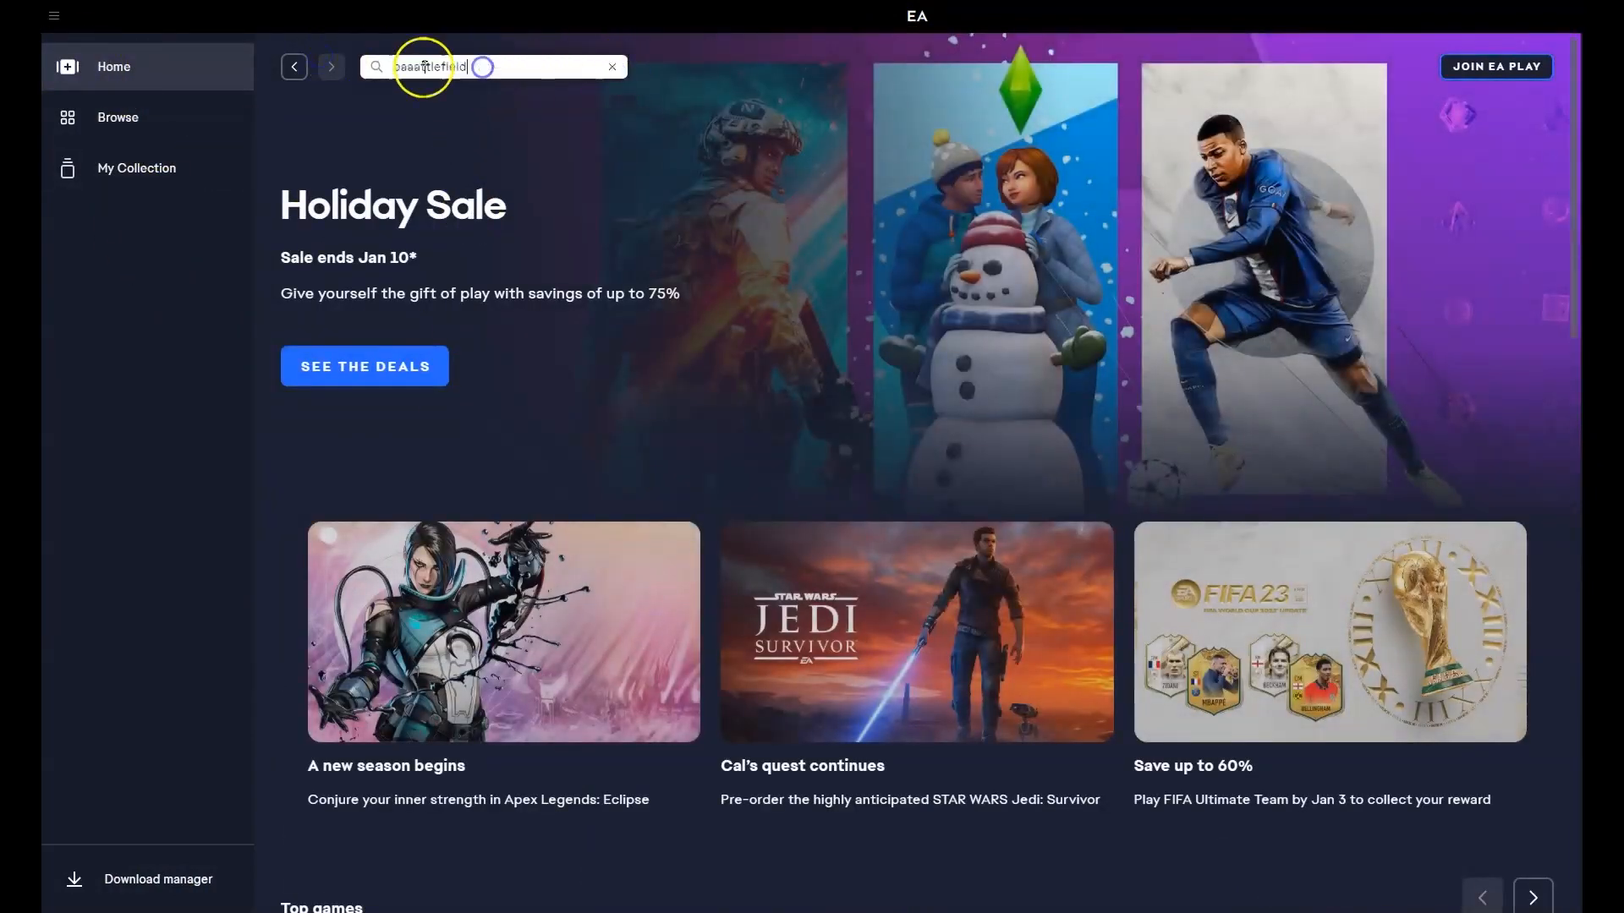
Step: Search for Battlefield, go to the Battlefield 2042 store page and view its editions
key("Enter")
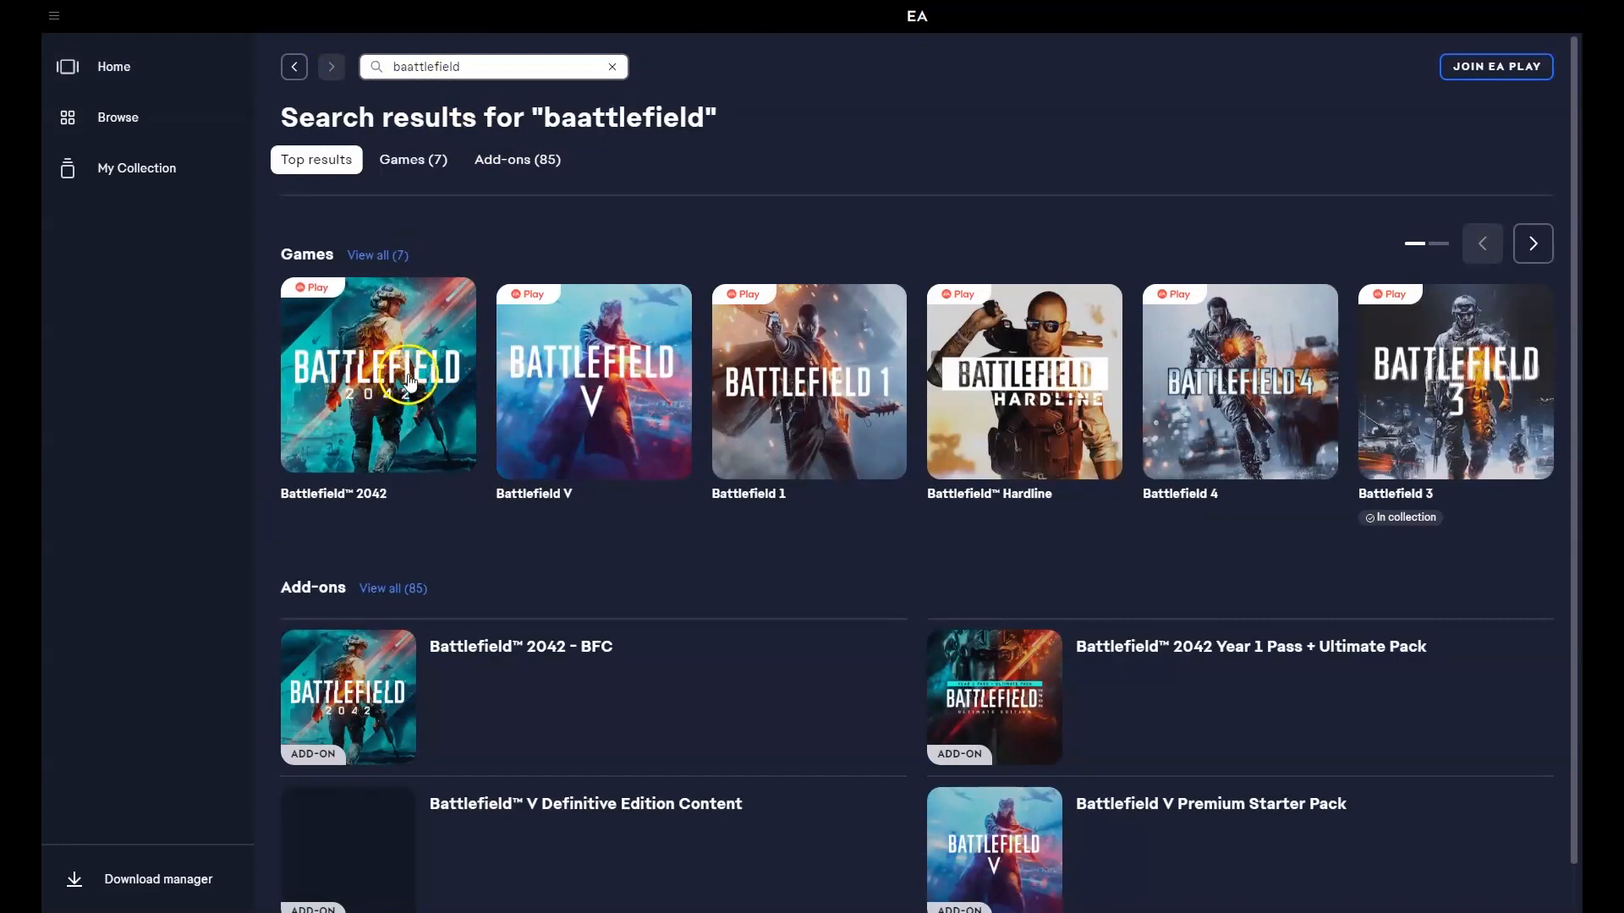
left_click(406, 380)
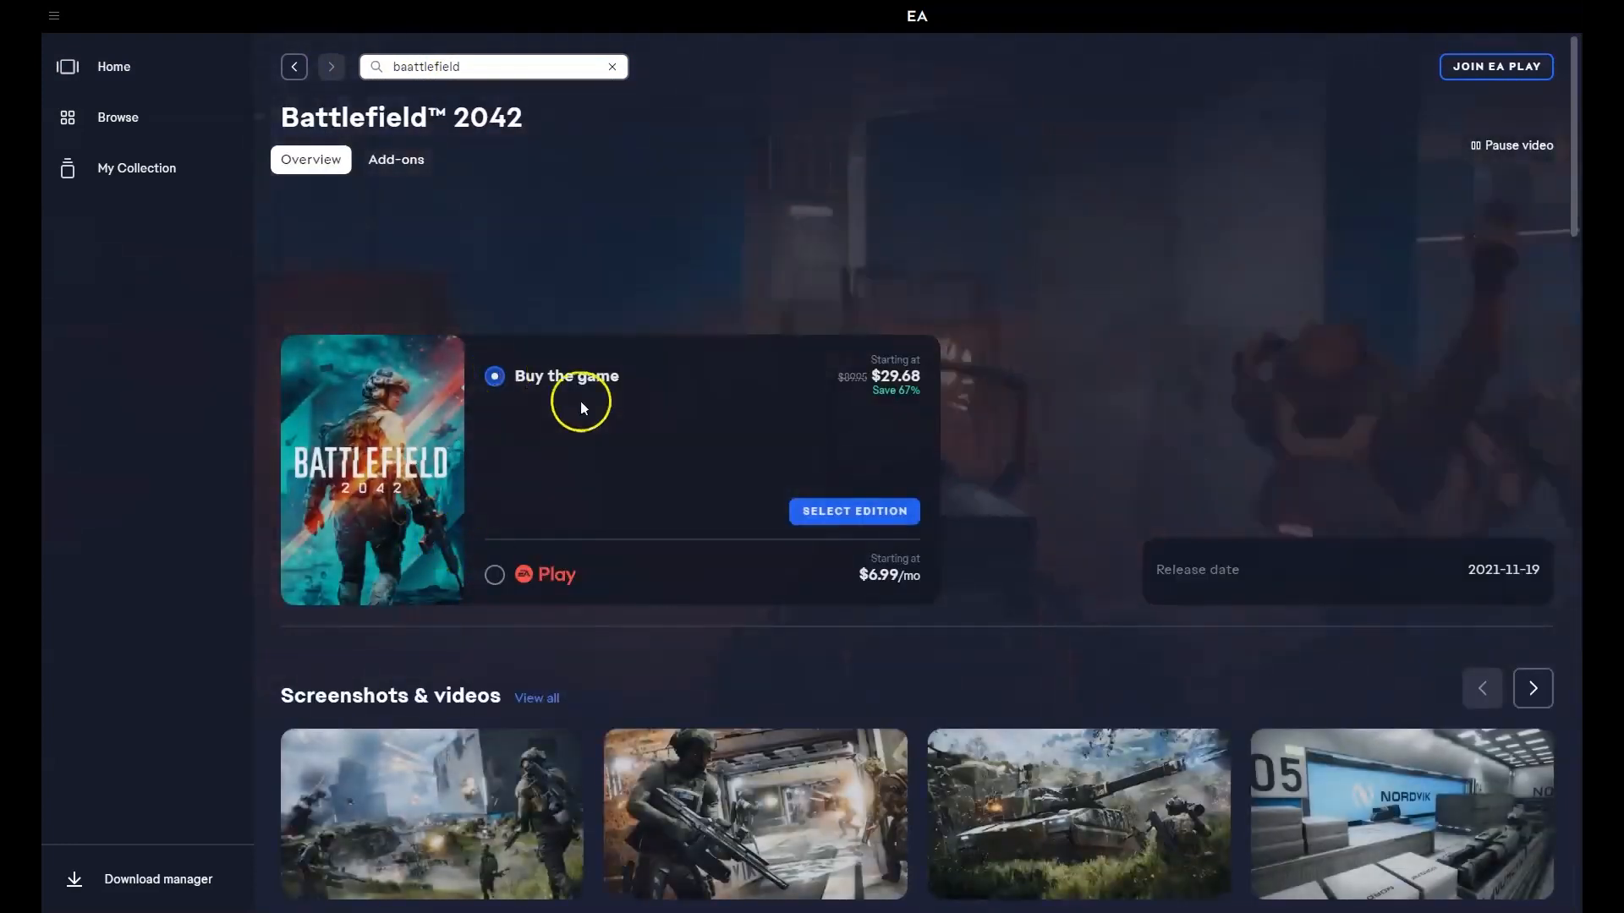
mouse_move(948, 592)
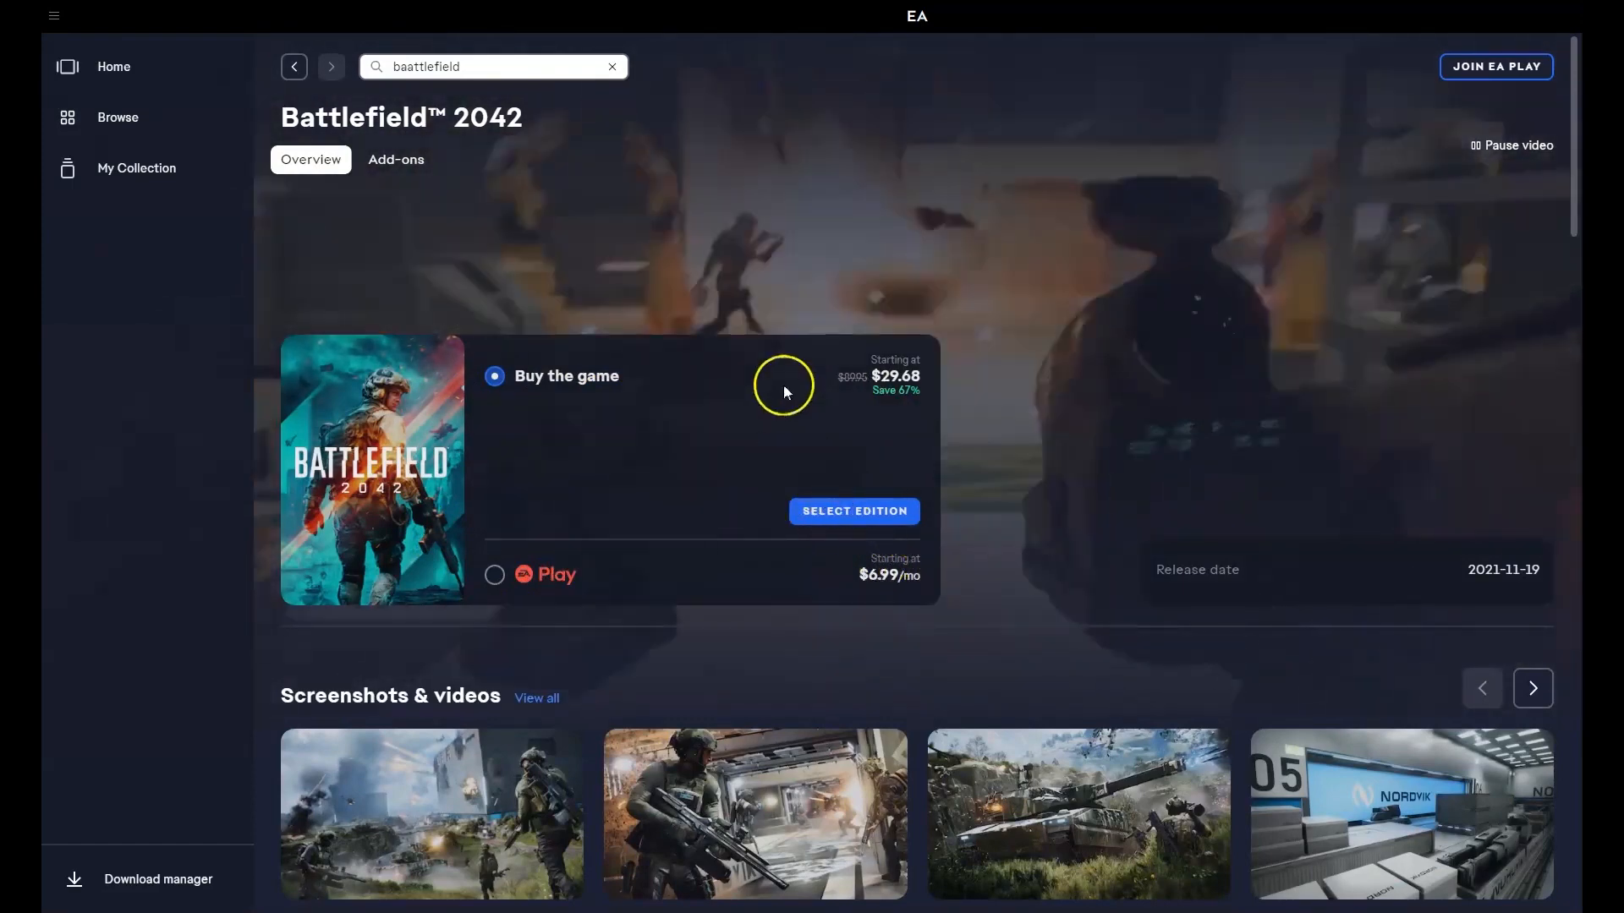
left_click(855, 510)
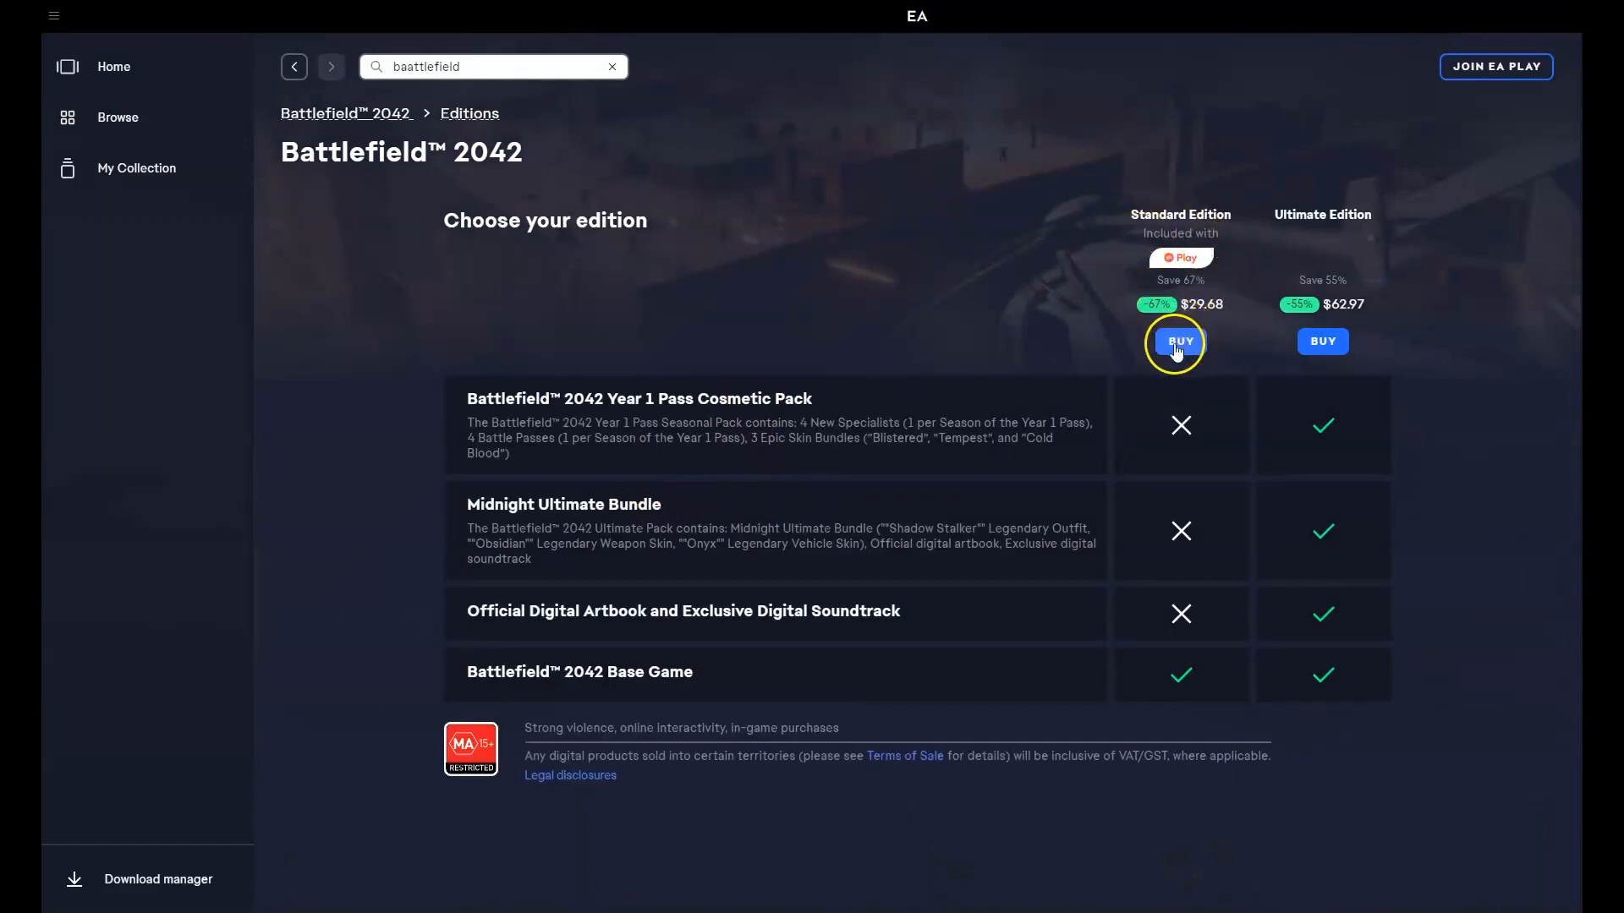
Step: Buy the Standard Edition so the Payment Information form appears
left_click(1180, 341)
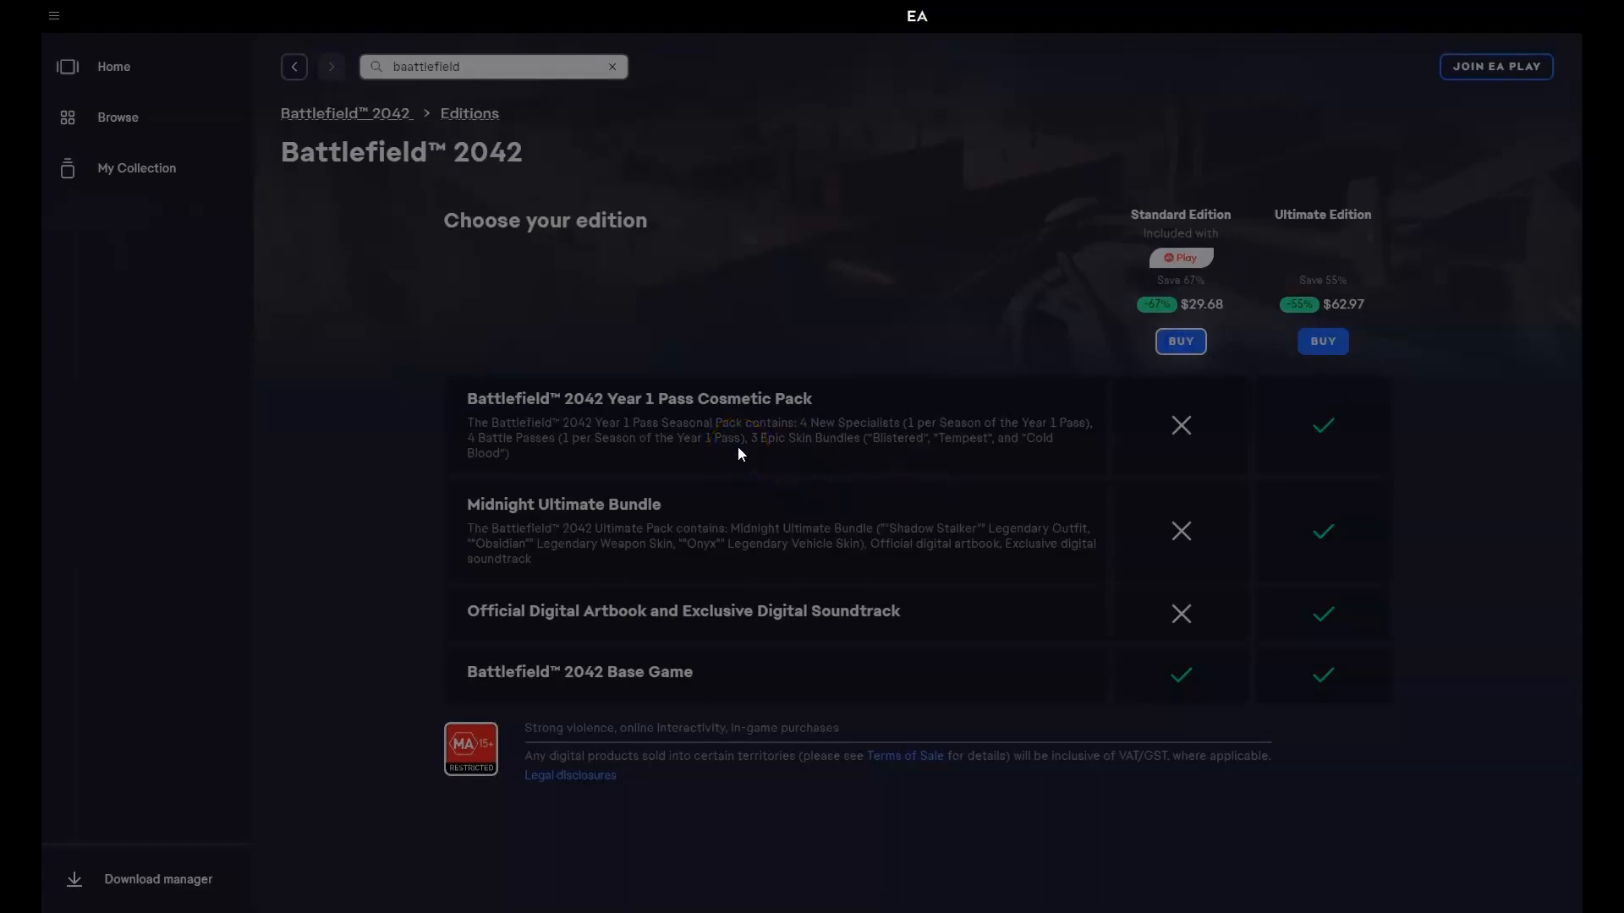
left_click(1180, 342)
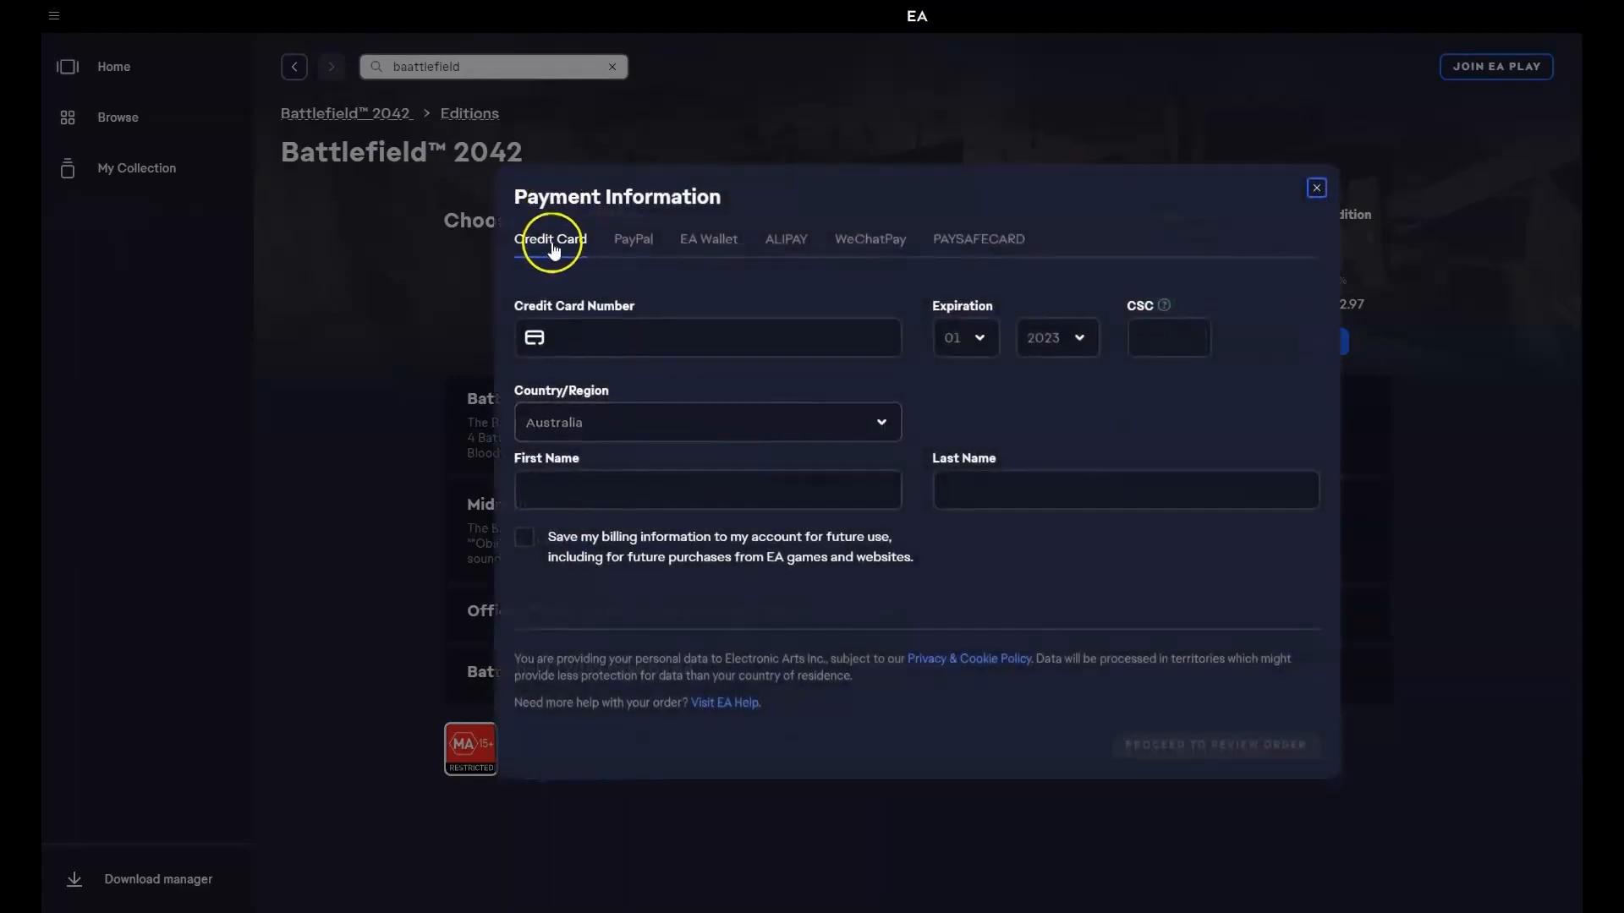
Step: Choose Credit Card, close the payment form without details, and show My Collection's five games
left_click(633, 306)
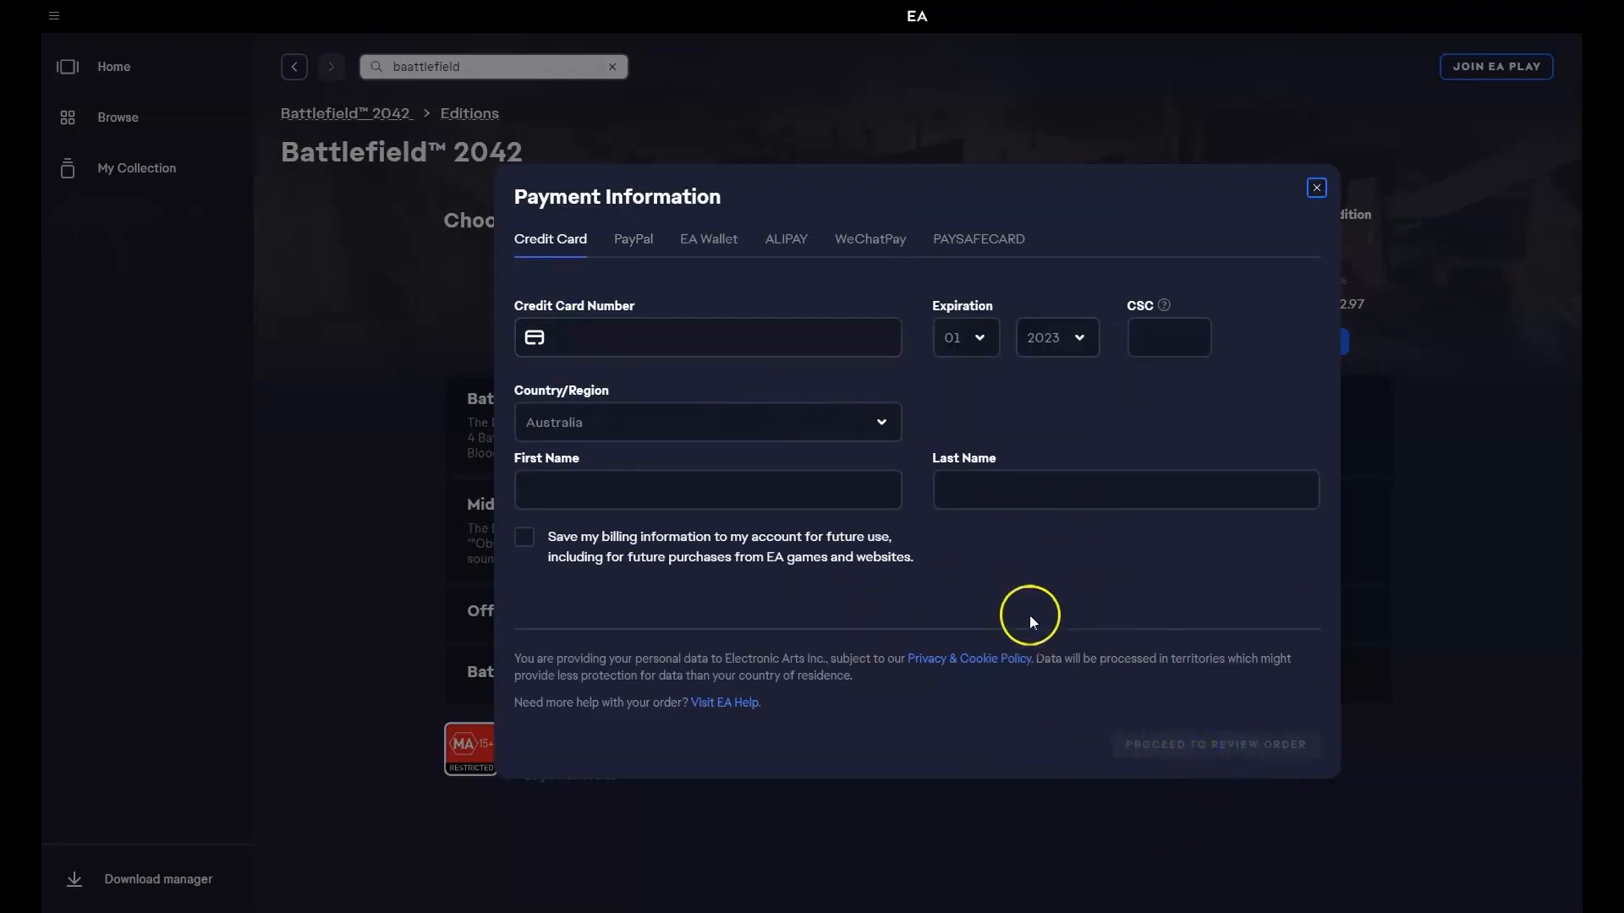
mouse_move(1039, 572)
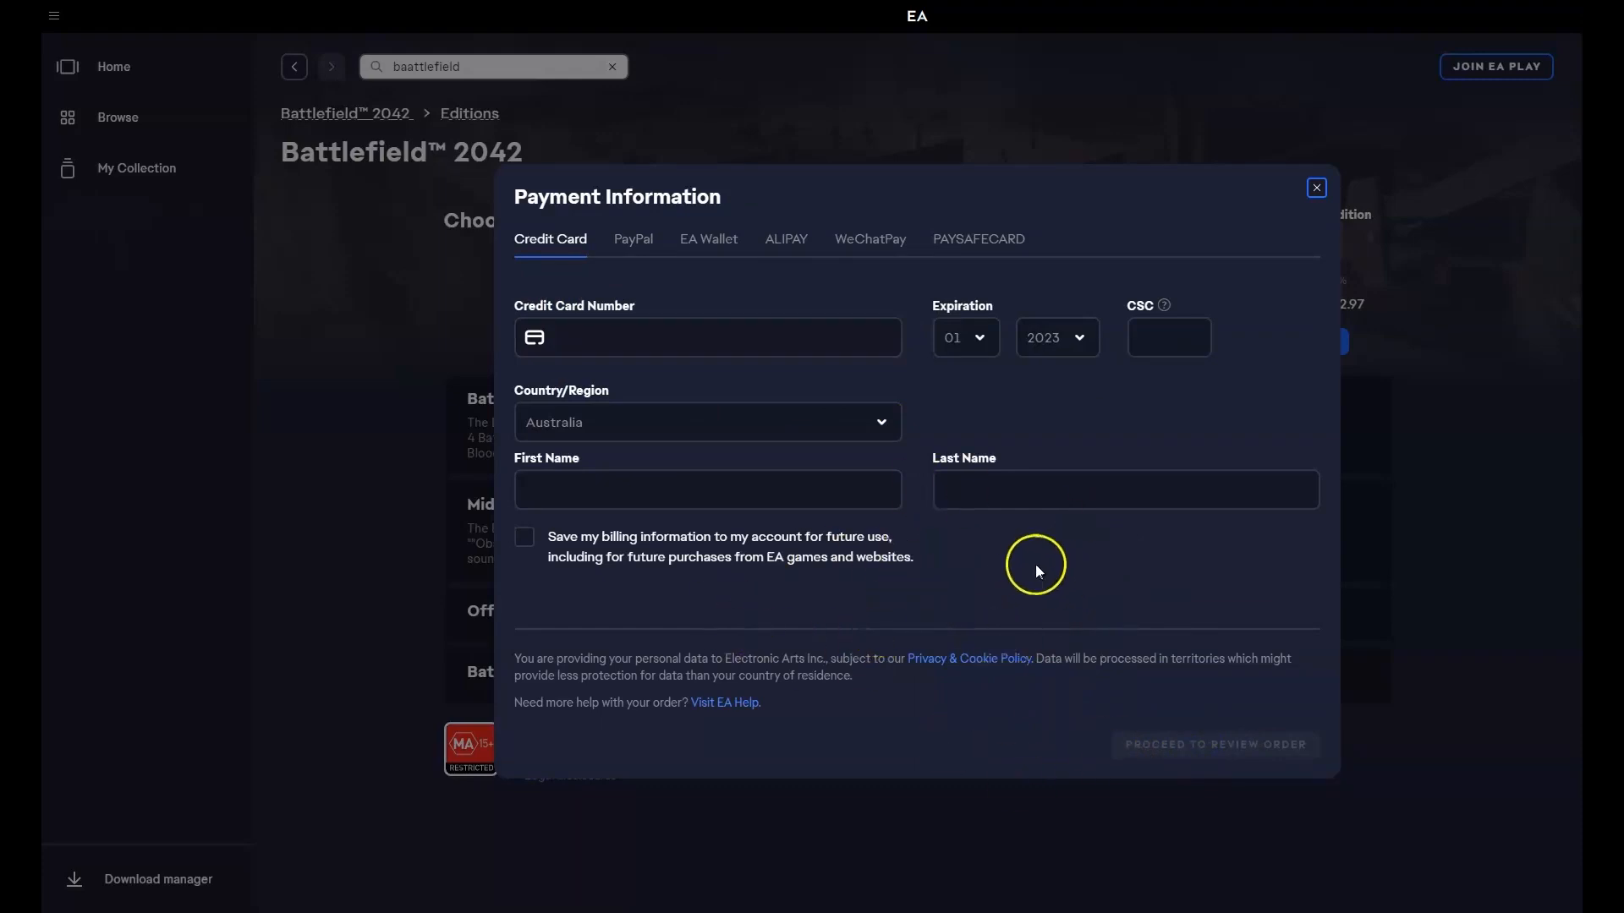
mouse_move(981, 552)
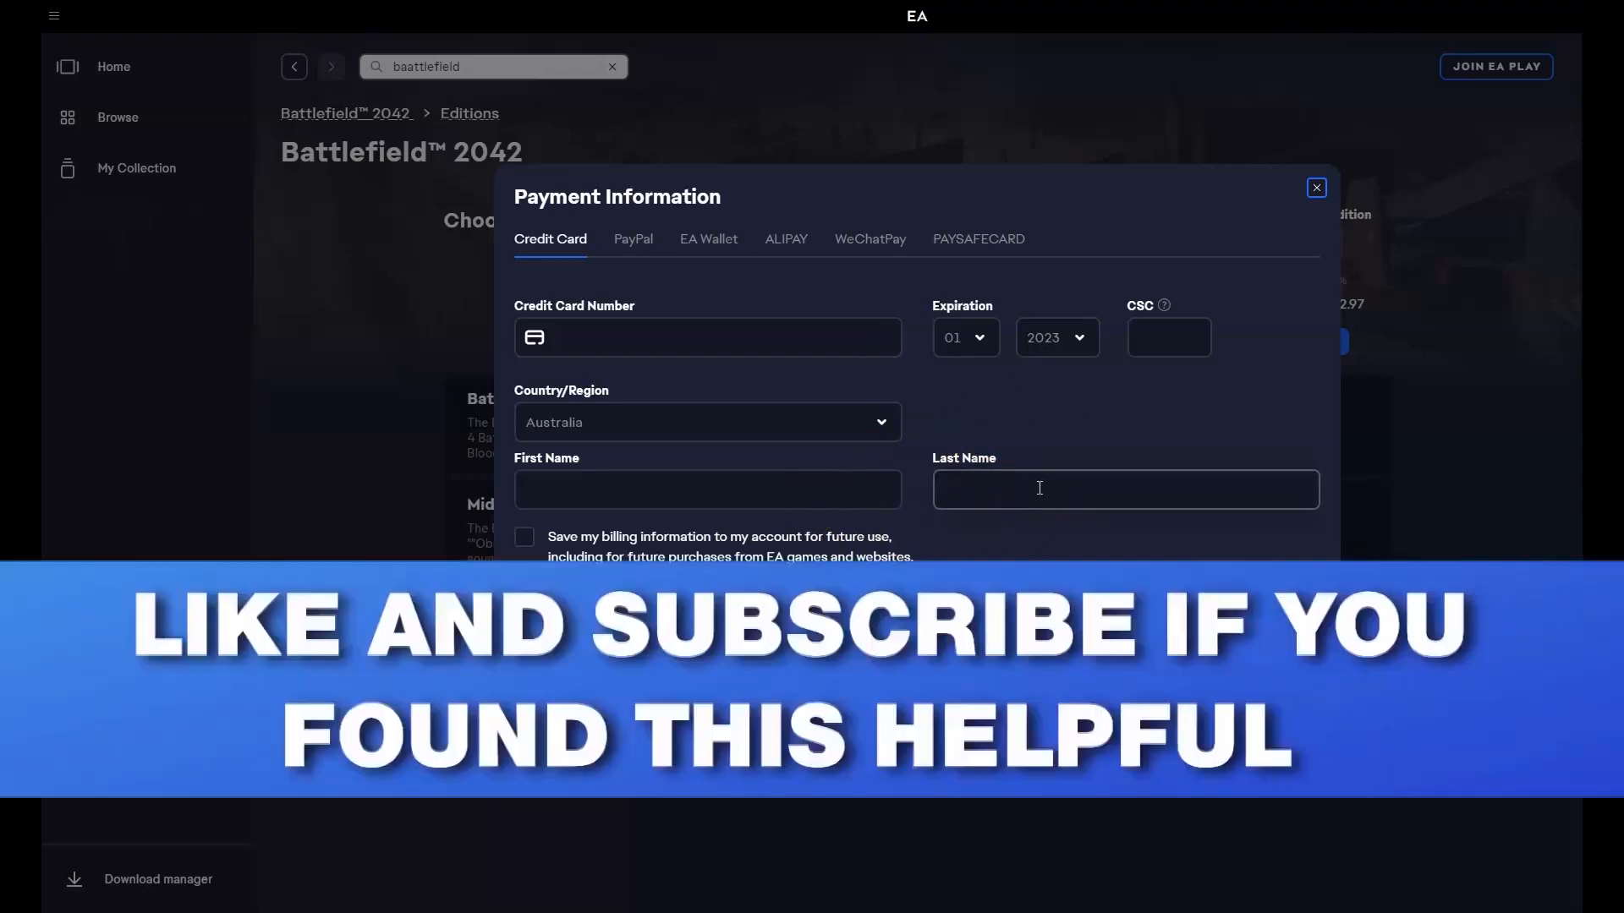
mouse_move(1076, 460)
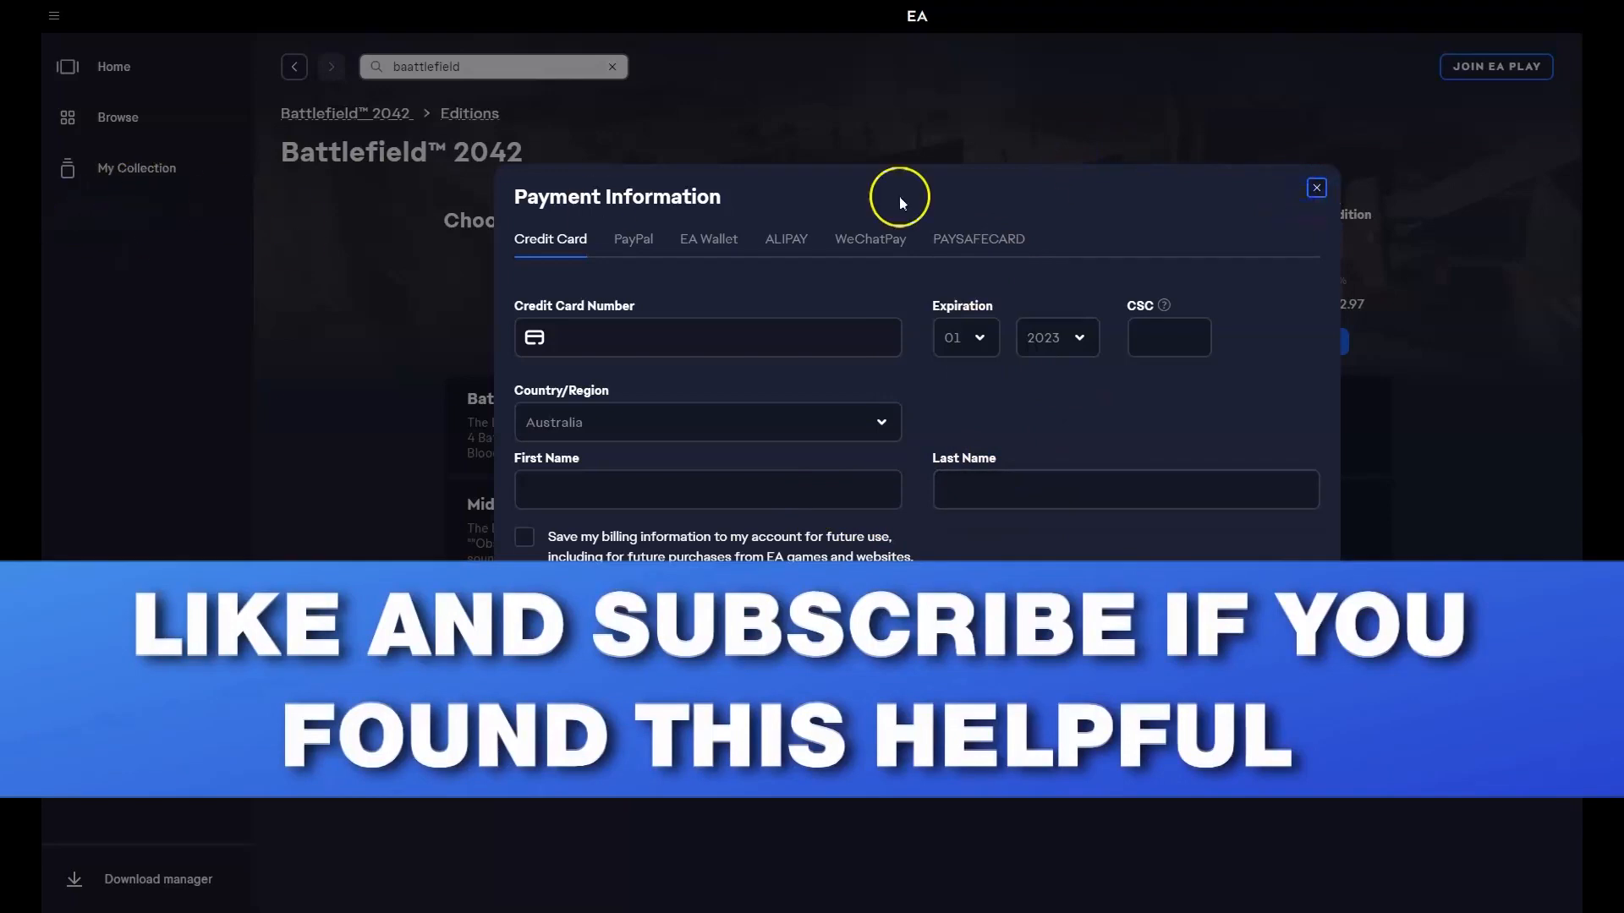
left_click(1316, 186)
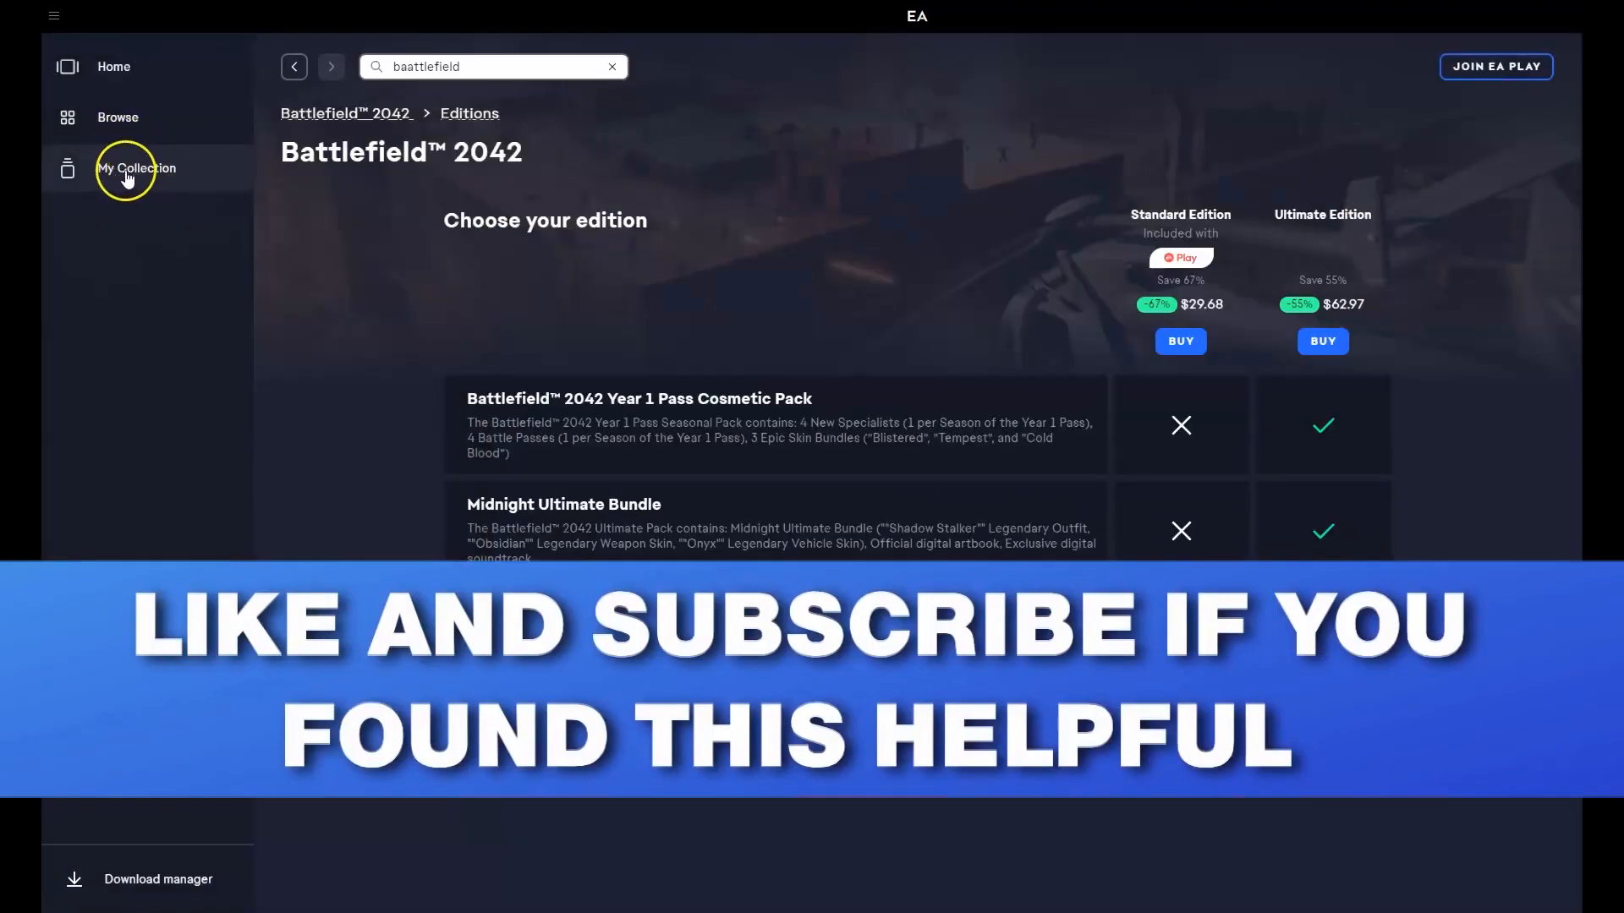
left_click(135, 167)
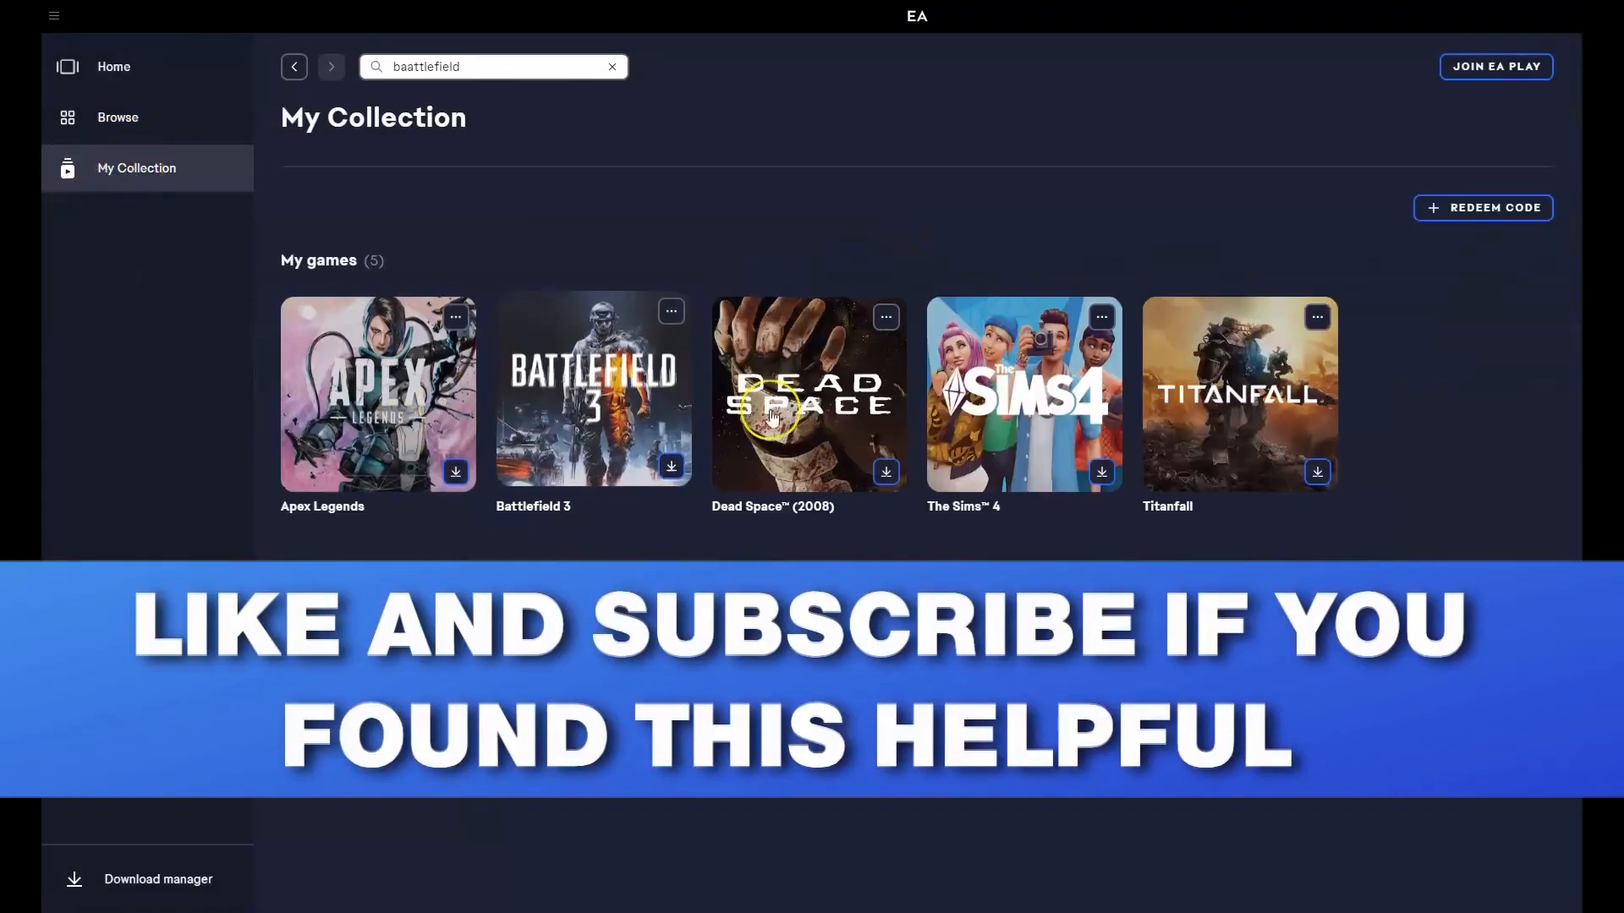